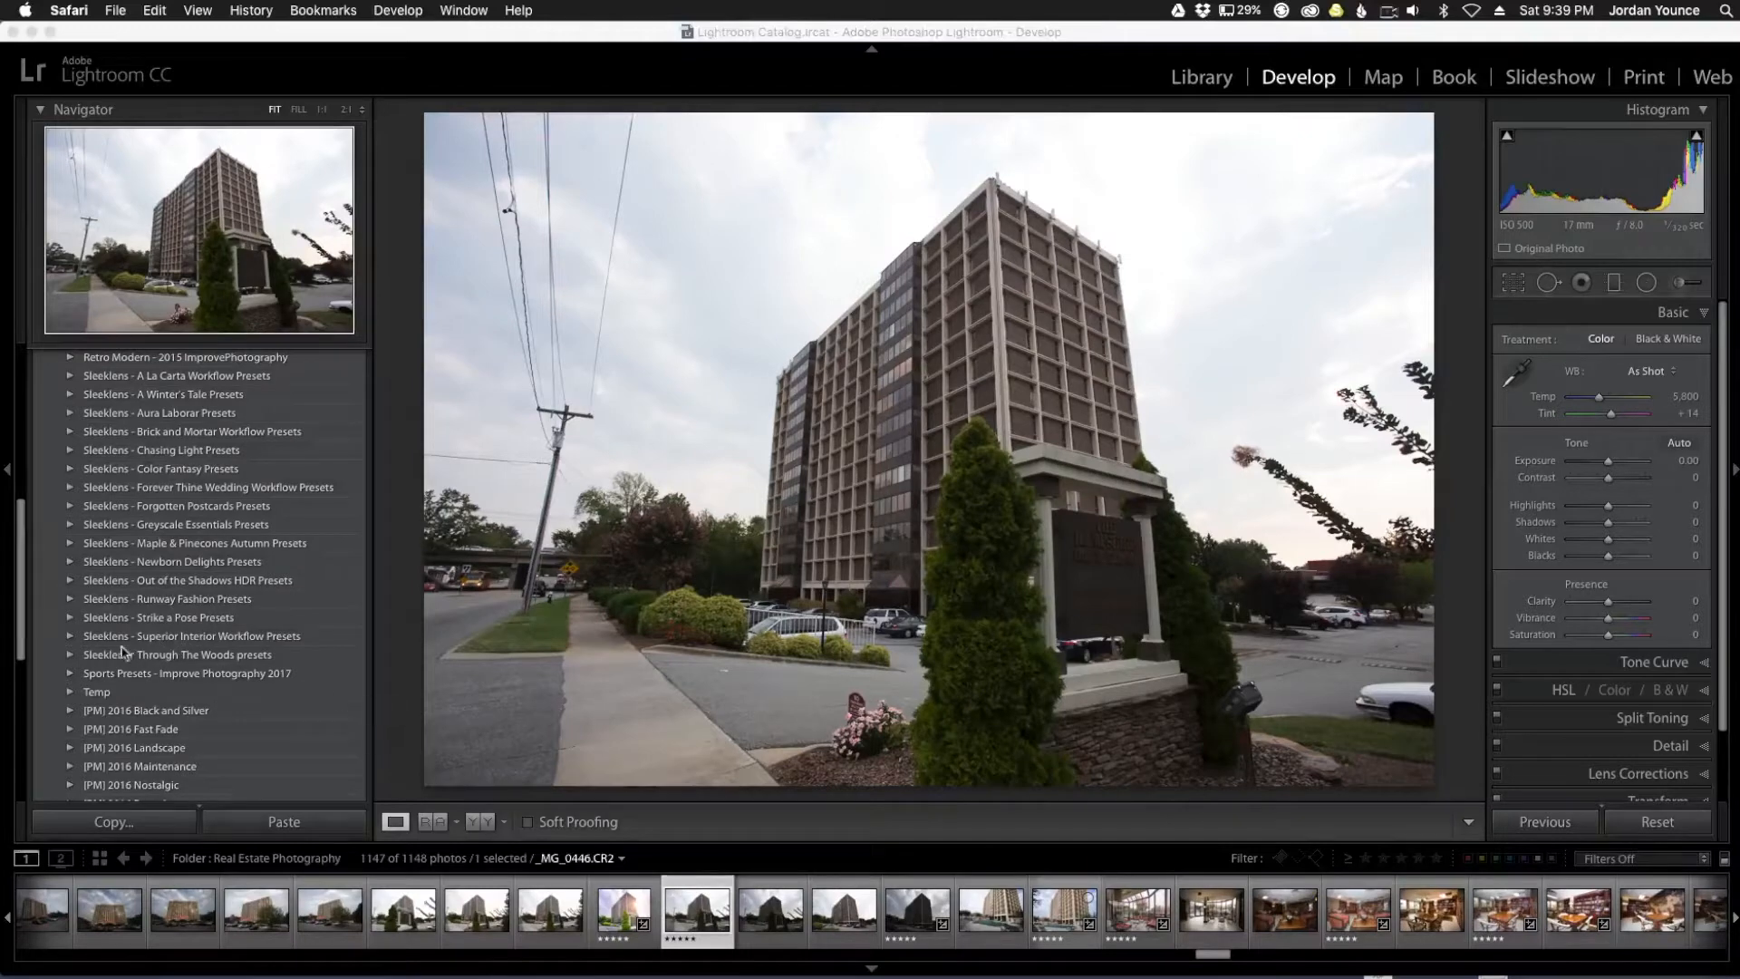
{"action": "mouse_move", "coordinate": [218, 646]}
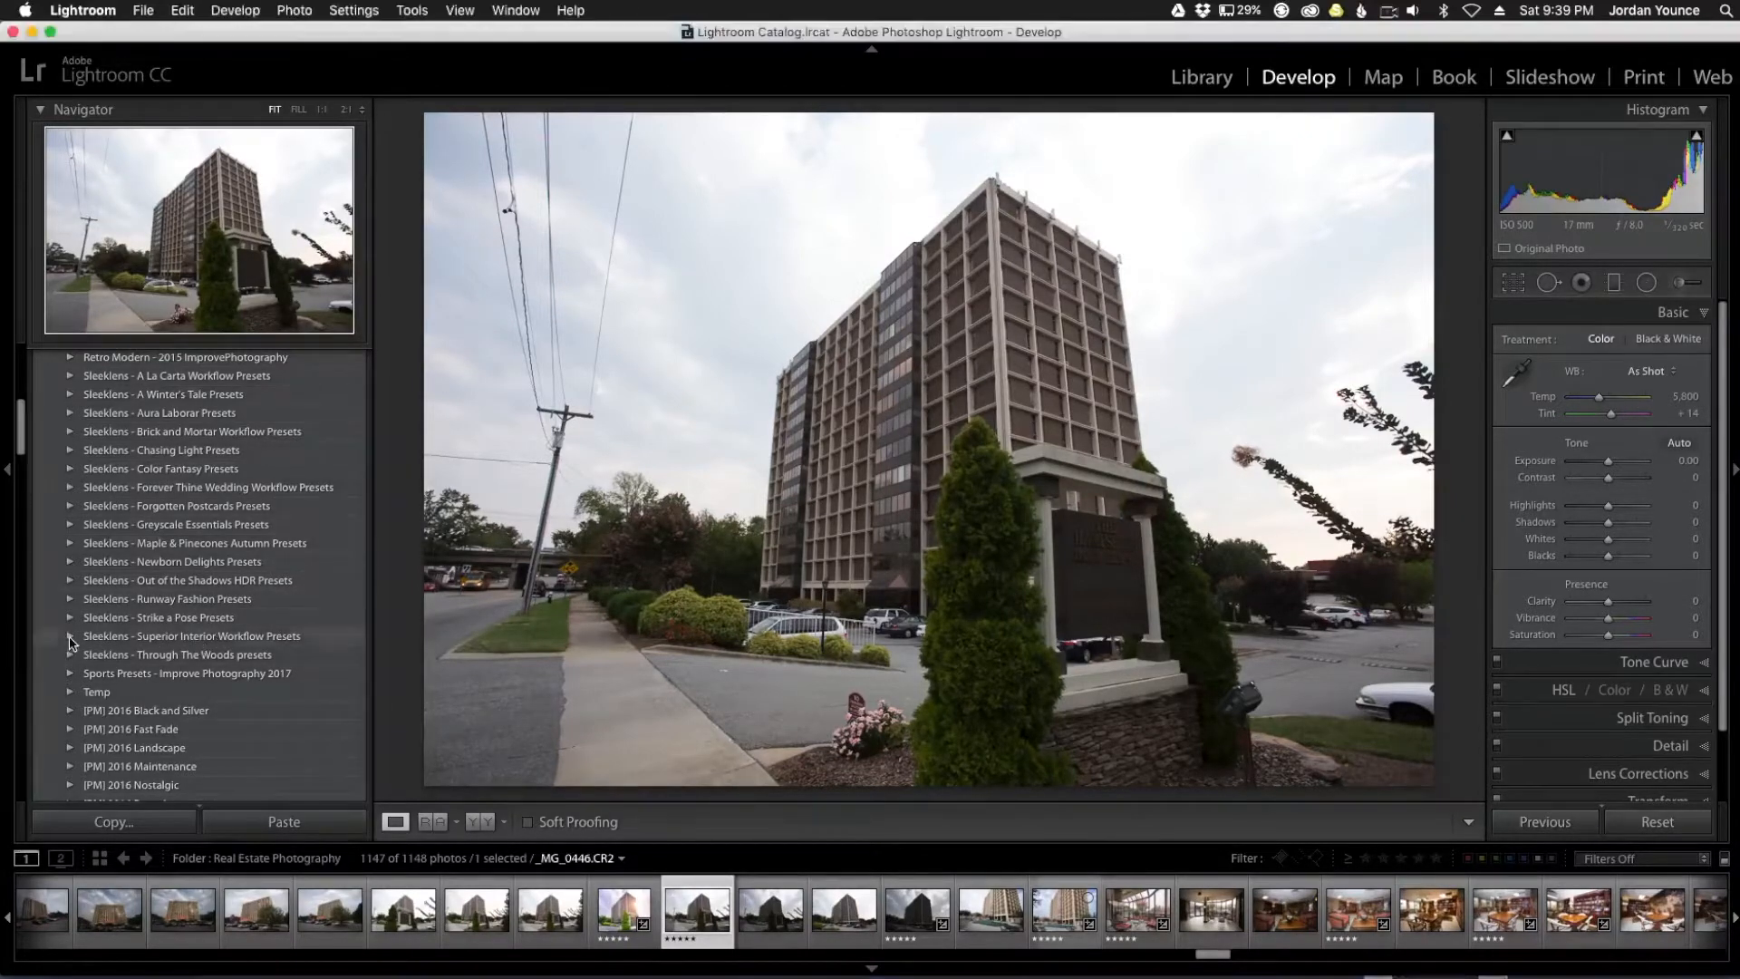
Expand the Sleeklens Superior Interior Workflow Presets folder and scroll through its presets
{"action": "left_click", "coordinate": [70, 636]}
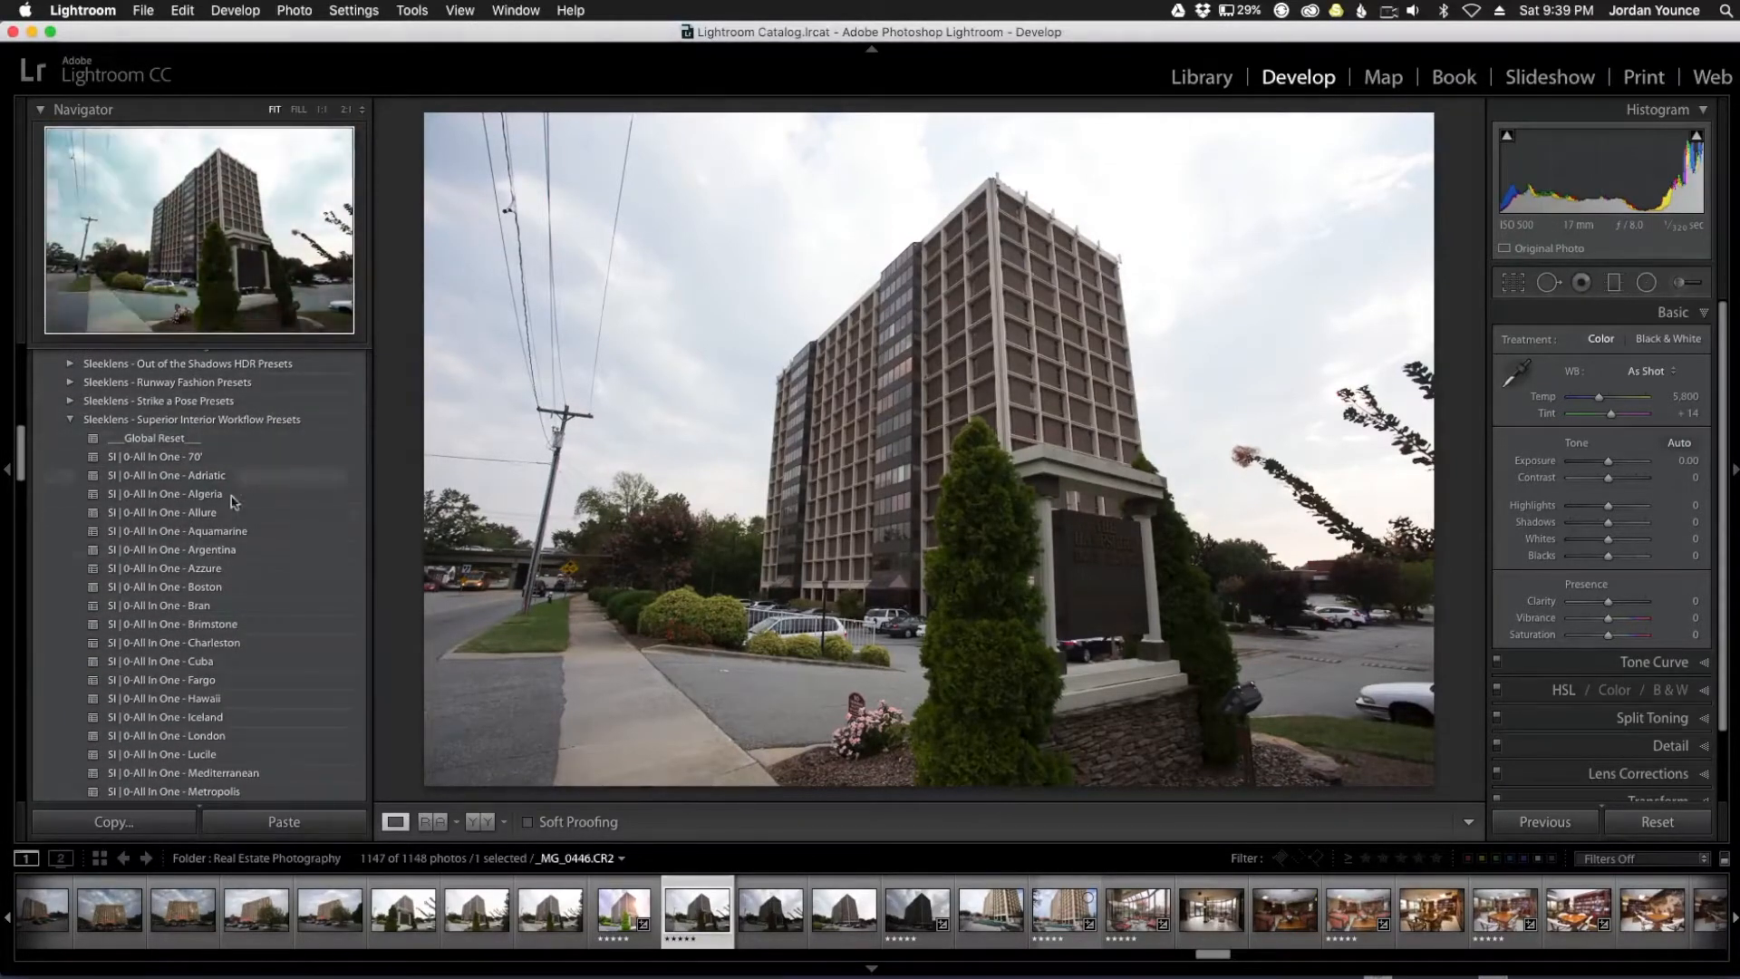
{"action": "scroll", "scroll_direction": "down", "scroll_amount": 3}
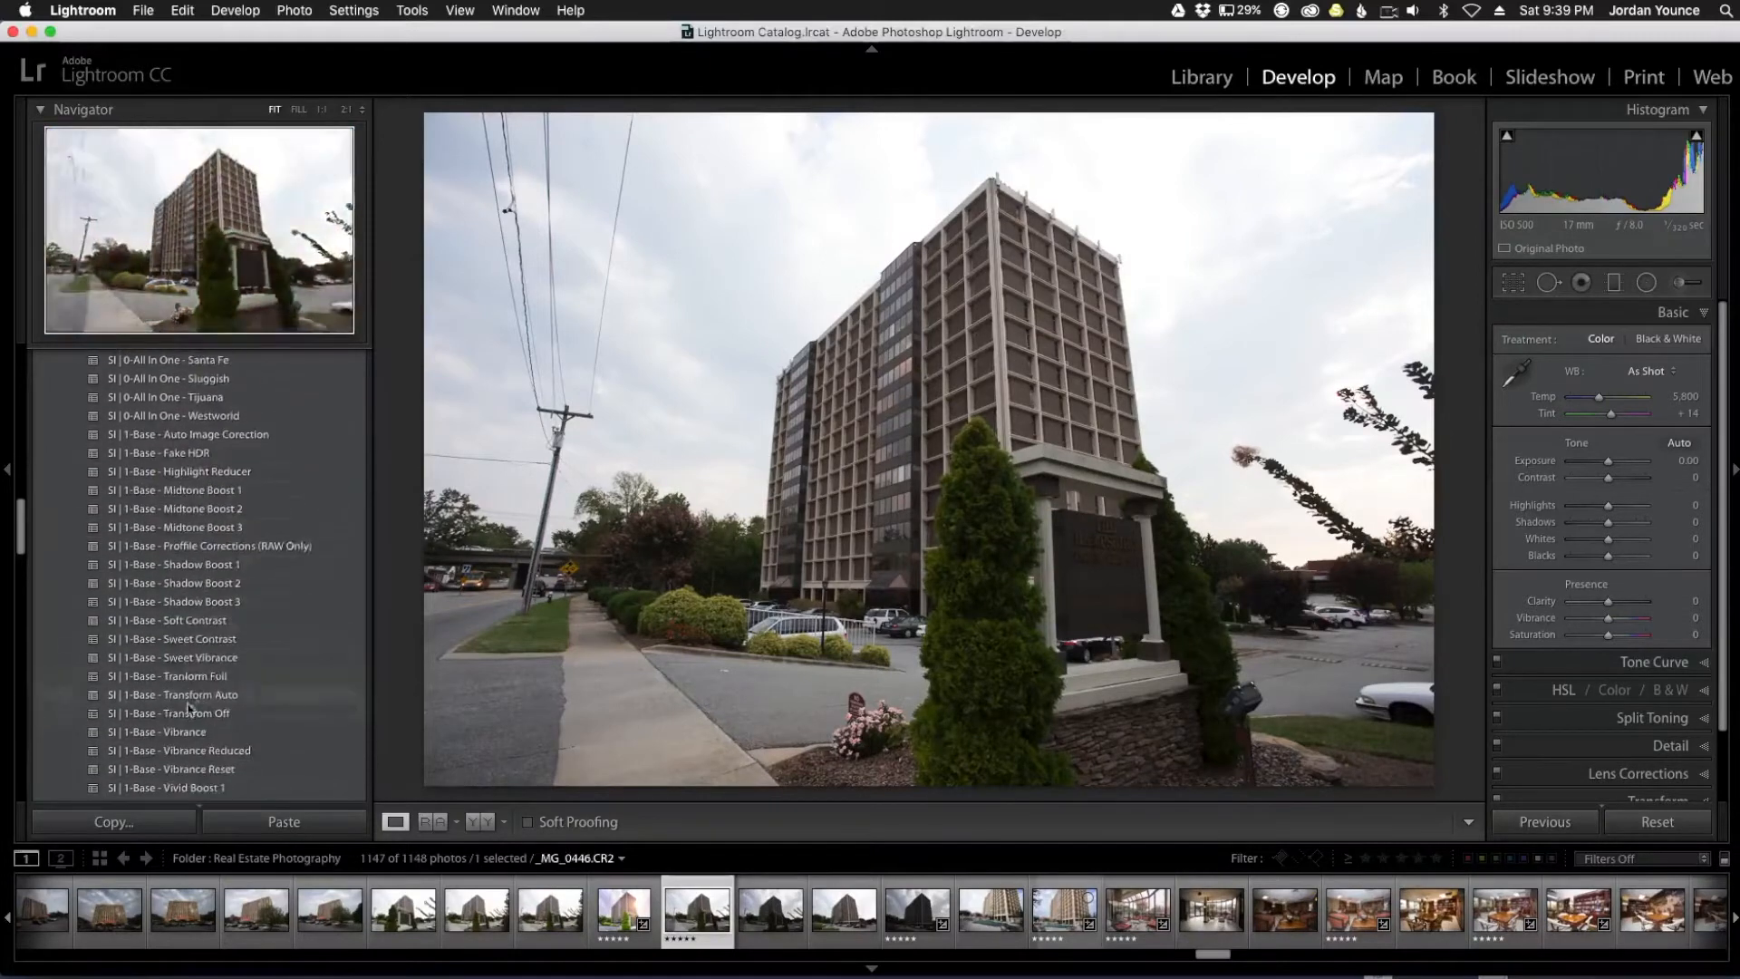
{"action": "scroll", "scroll_direction": "down", "scroll_amount": 3}
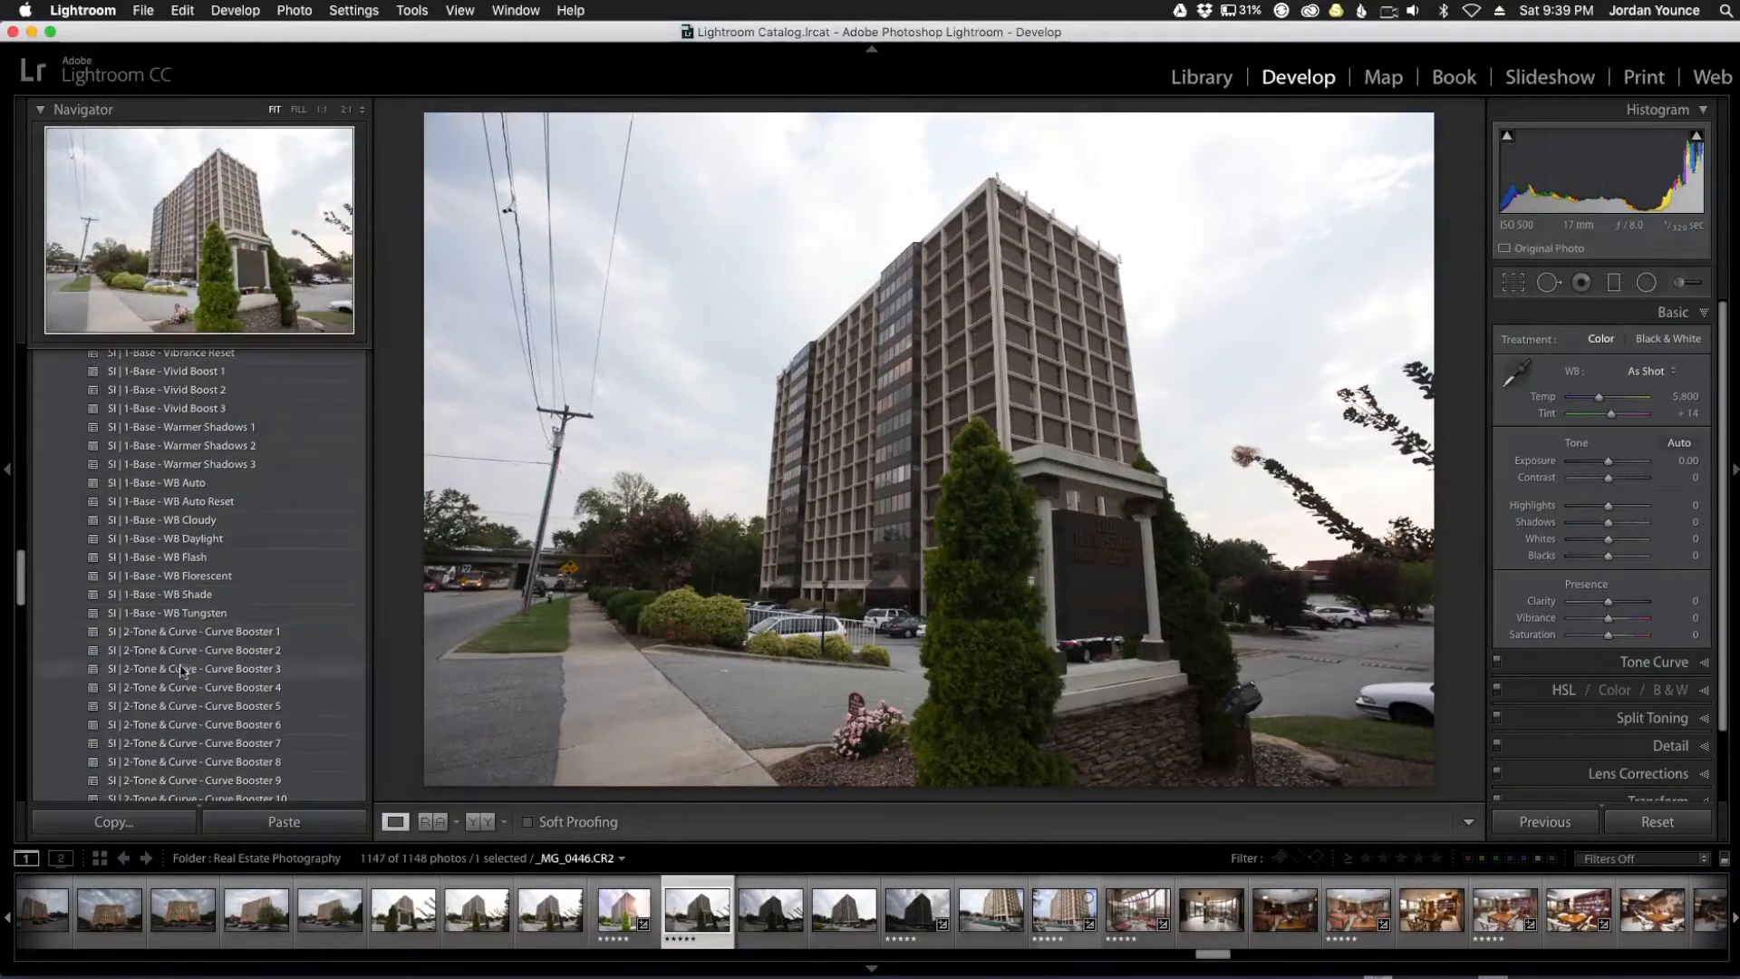
{"action": "scroll", "scroll_direction": "down", "scroll_amount": 3}
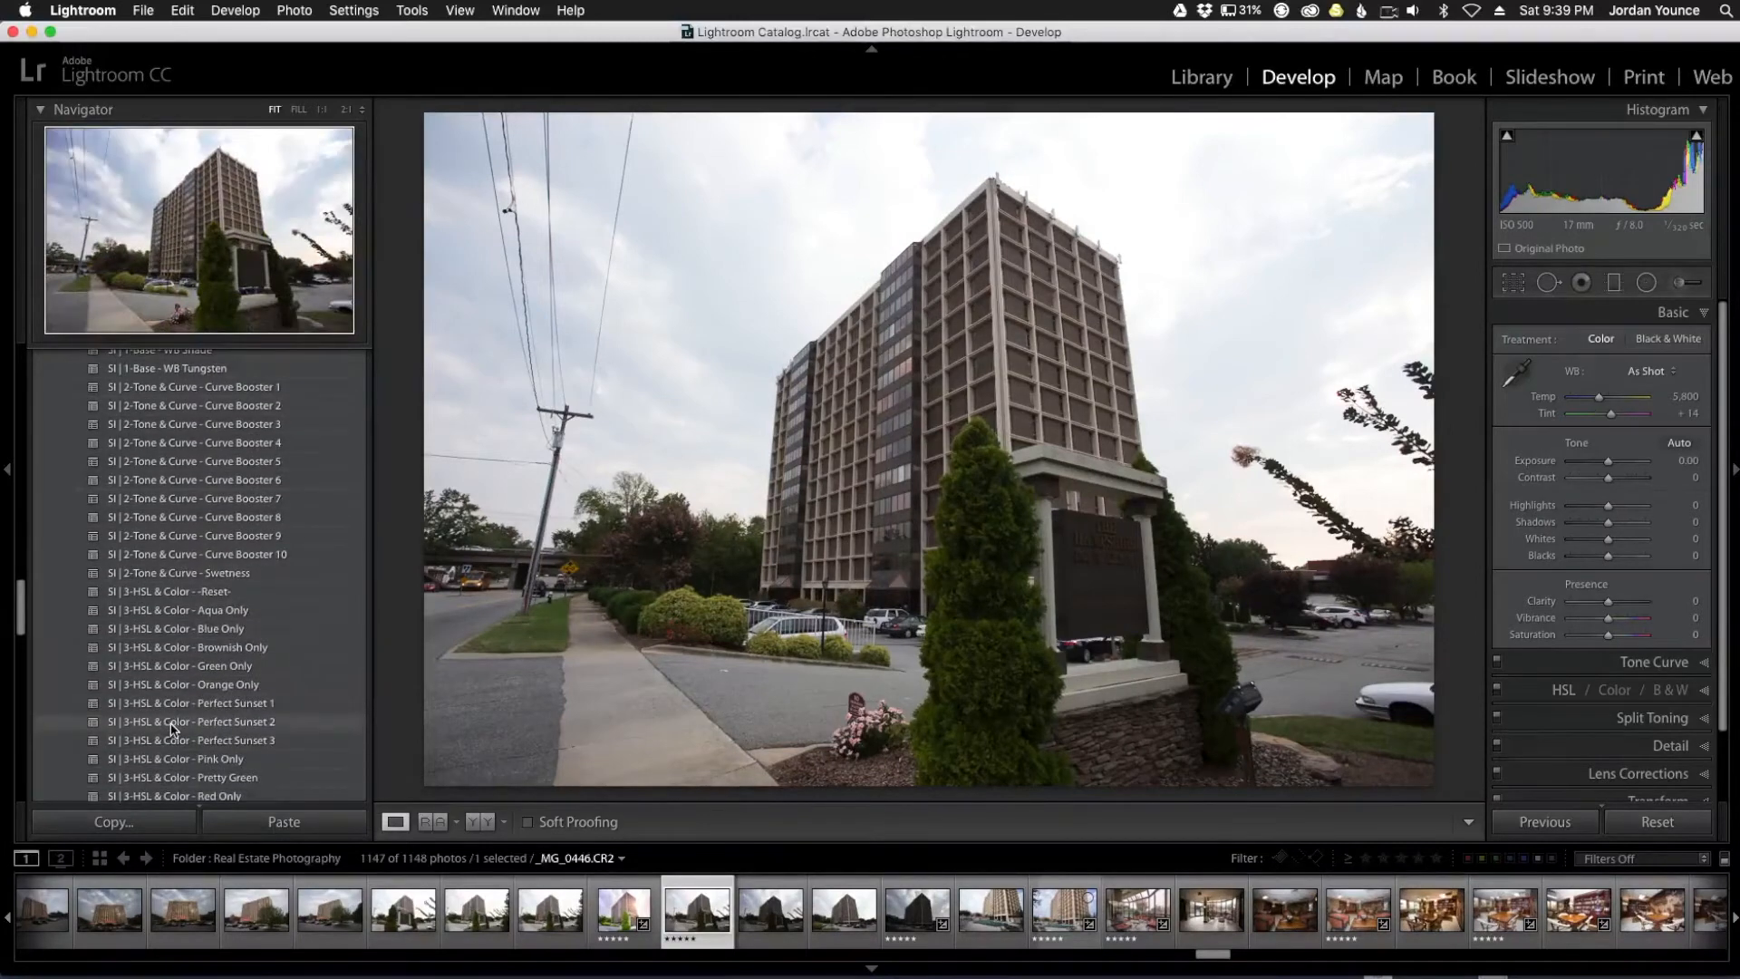
{"action": "scroll", "scroll_direction": "down", "scroll_amount": 3}
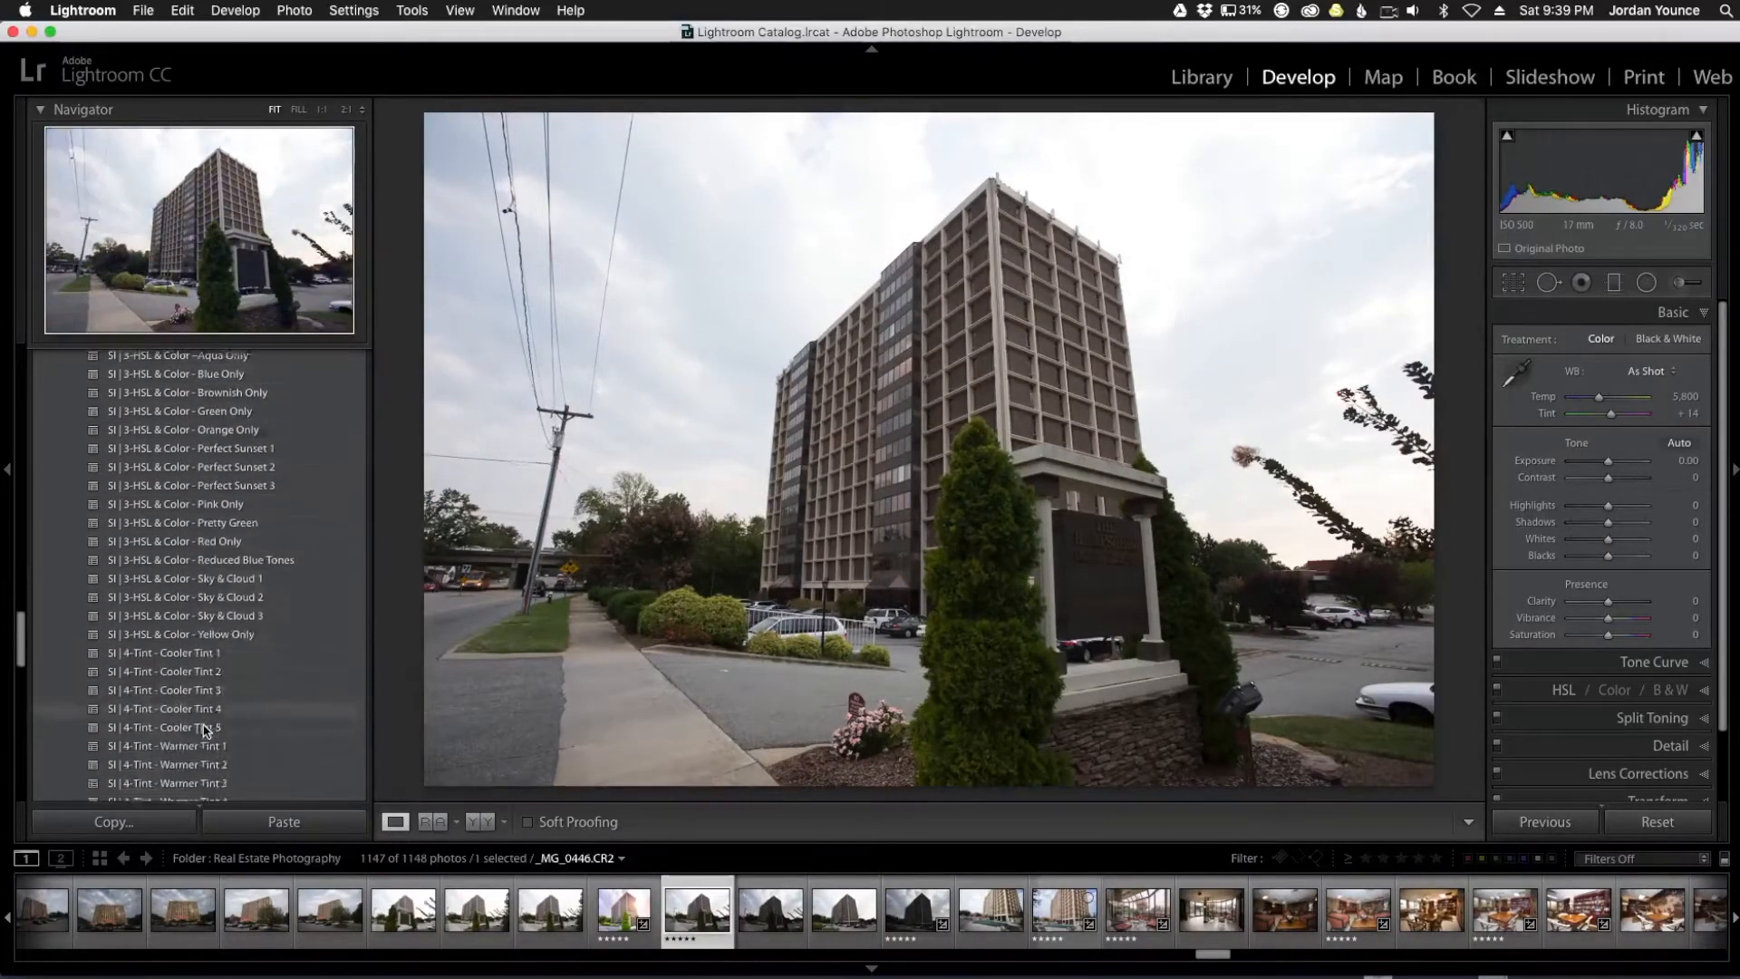
{"action": "scroll", "scroll_direction": "down", "scroll_amount": 3}
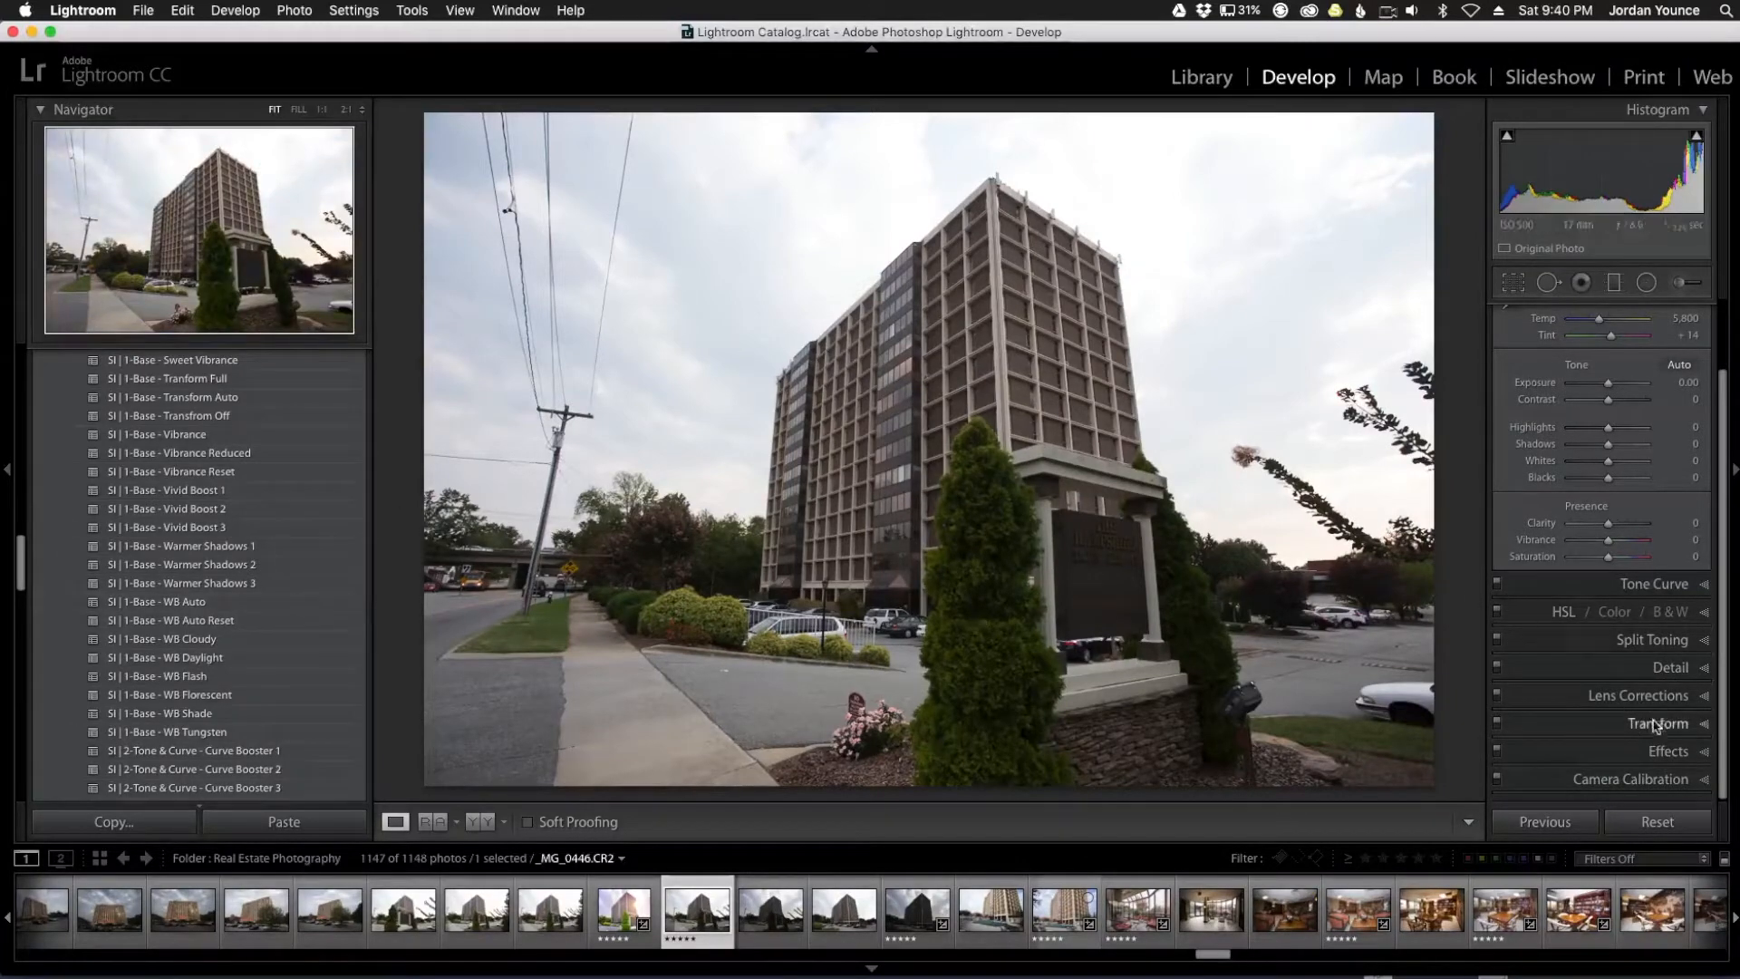
Apply an Upright transform, then enable lens profile corrections and chromatic aberration removal
{"action": "left_click", "coordinate": [1658, 723]}
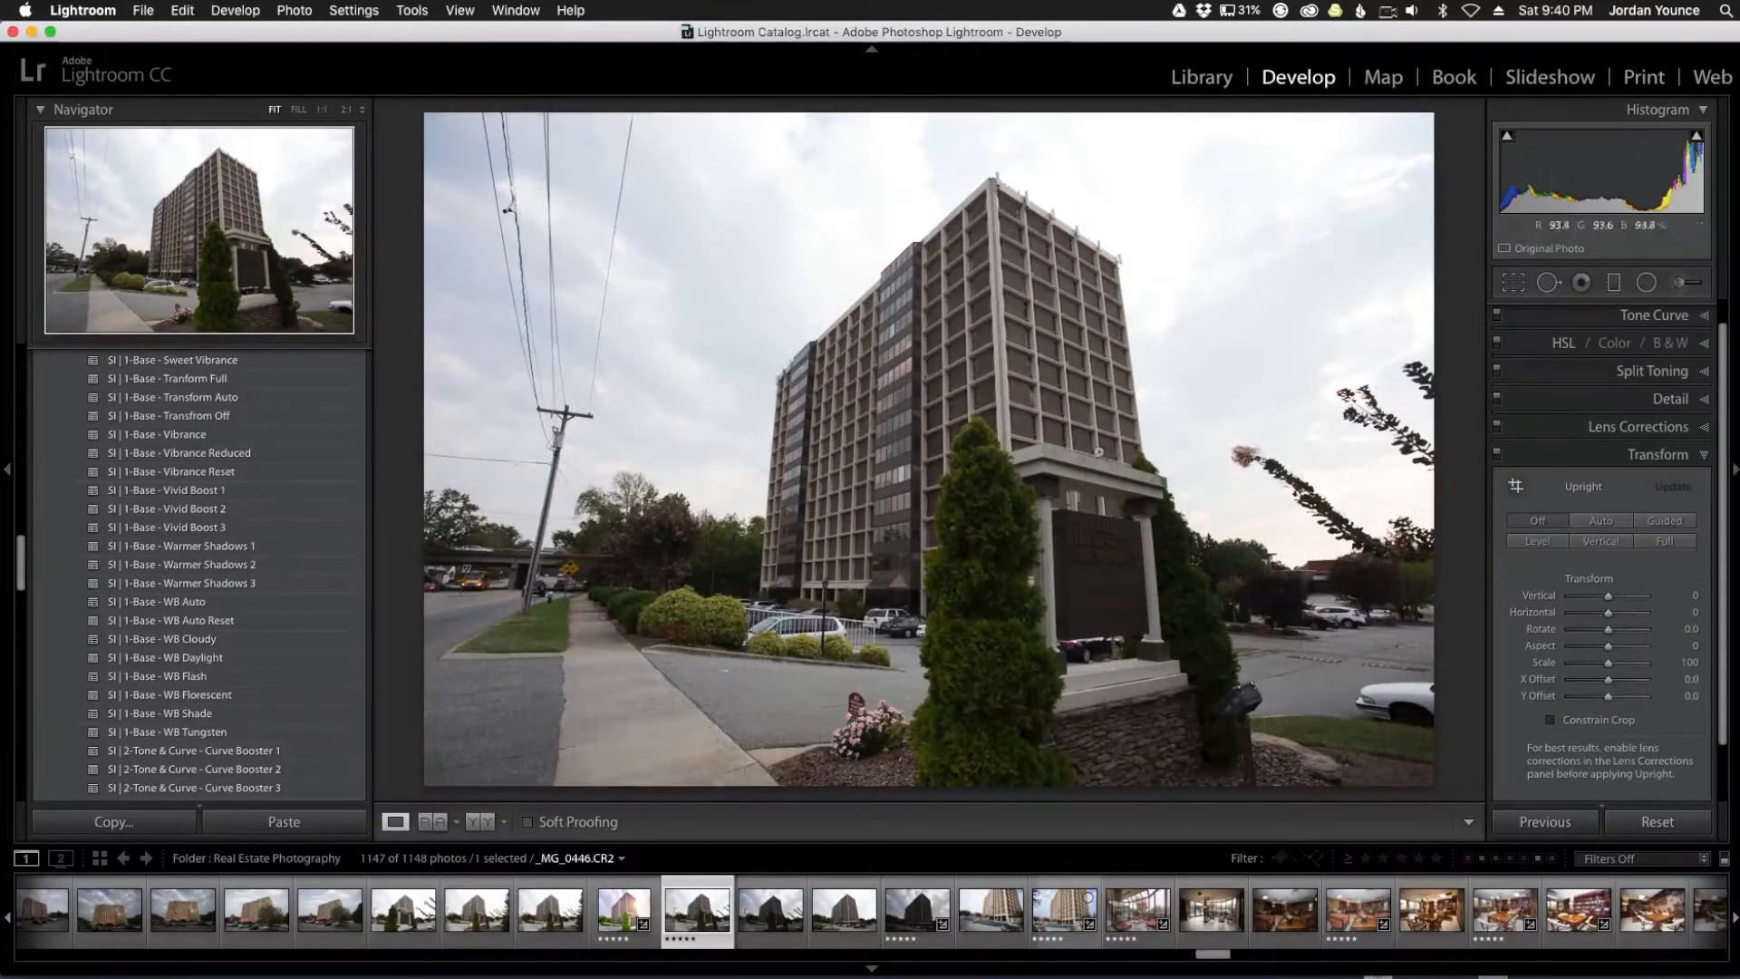
{"action": "left_click", "coordinate": [1599, 519]}
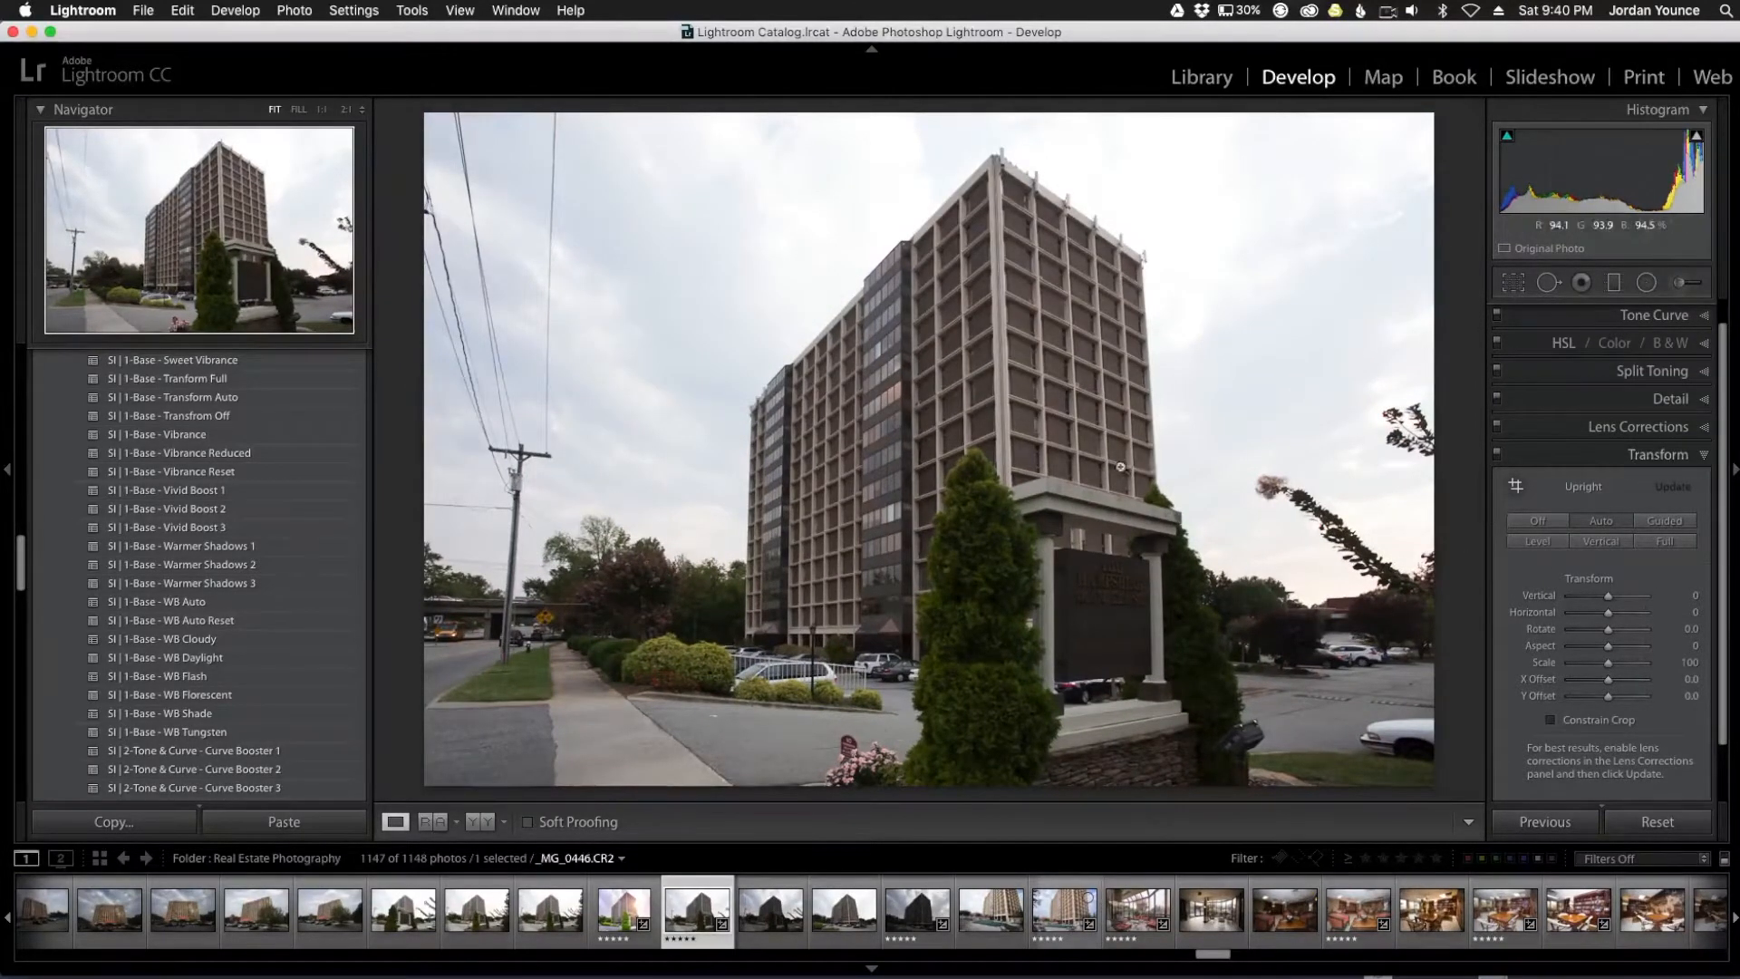
{"action": "left_click", "coordinate": [1640, 451]}
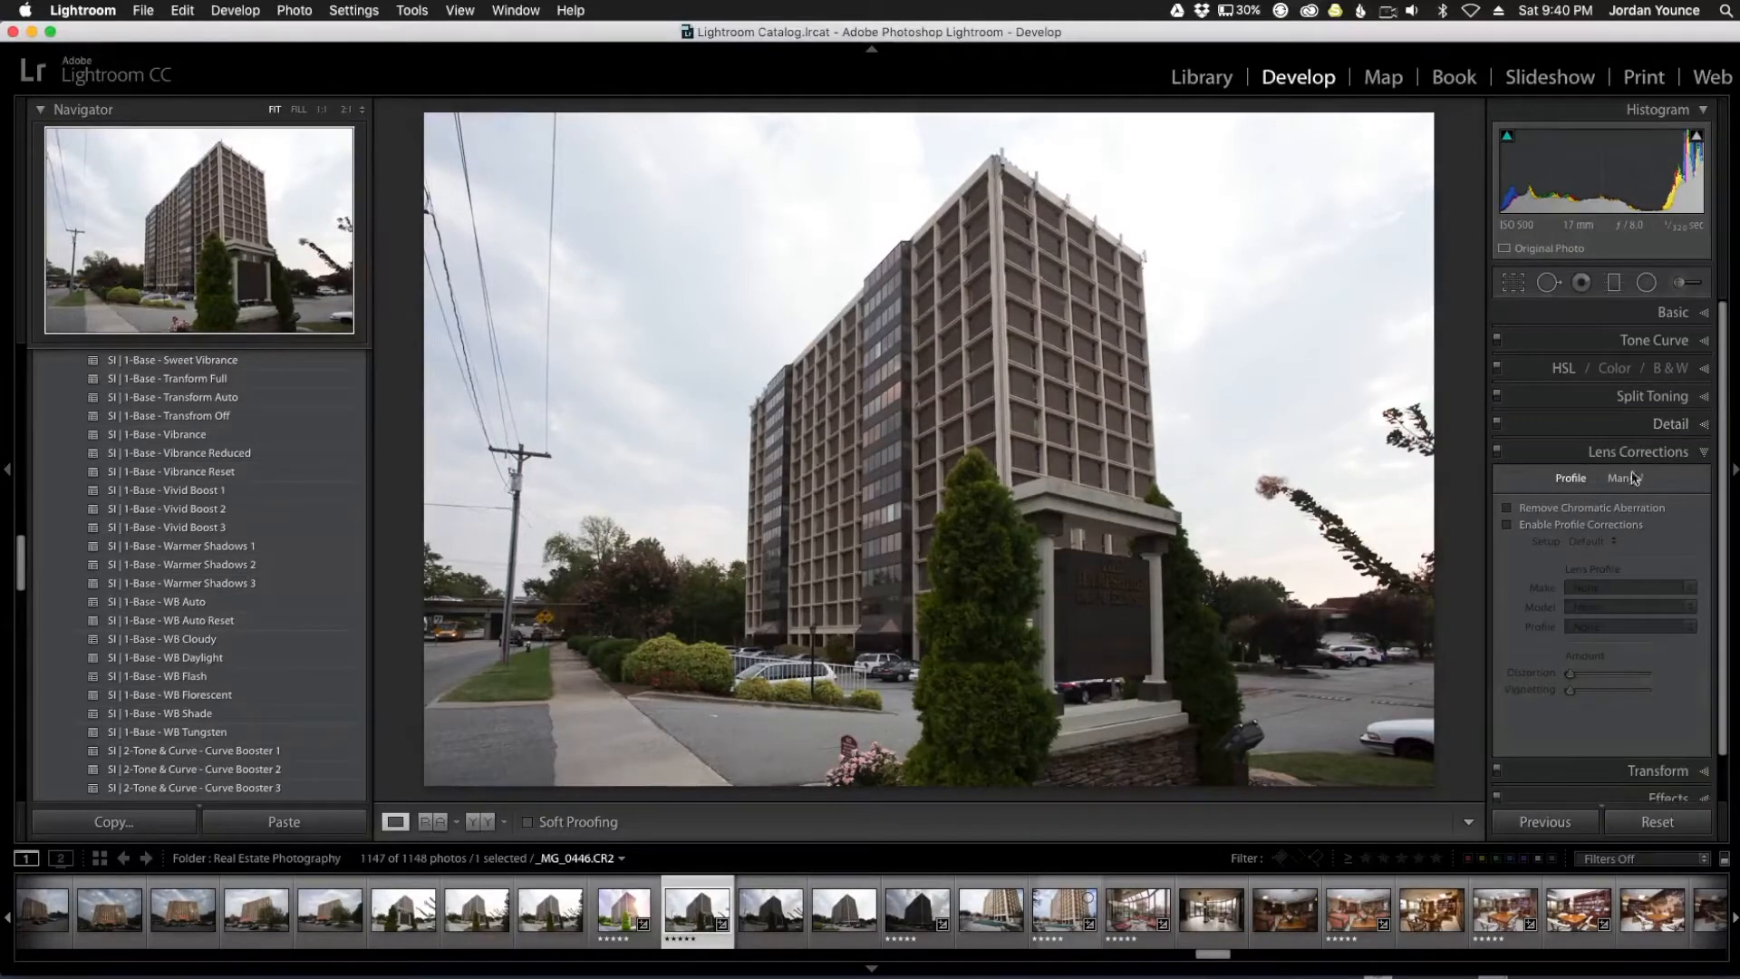
{"action": "left_click", "coordinate": [1508, 524]}
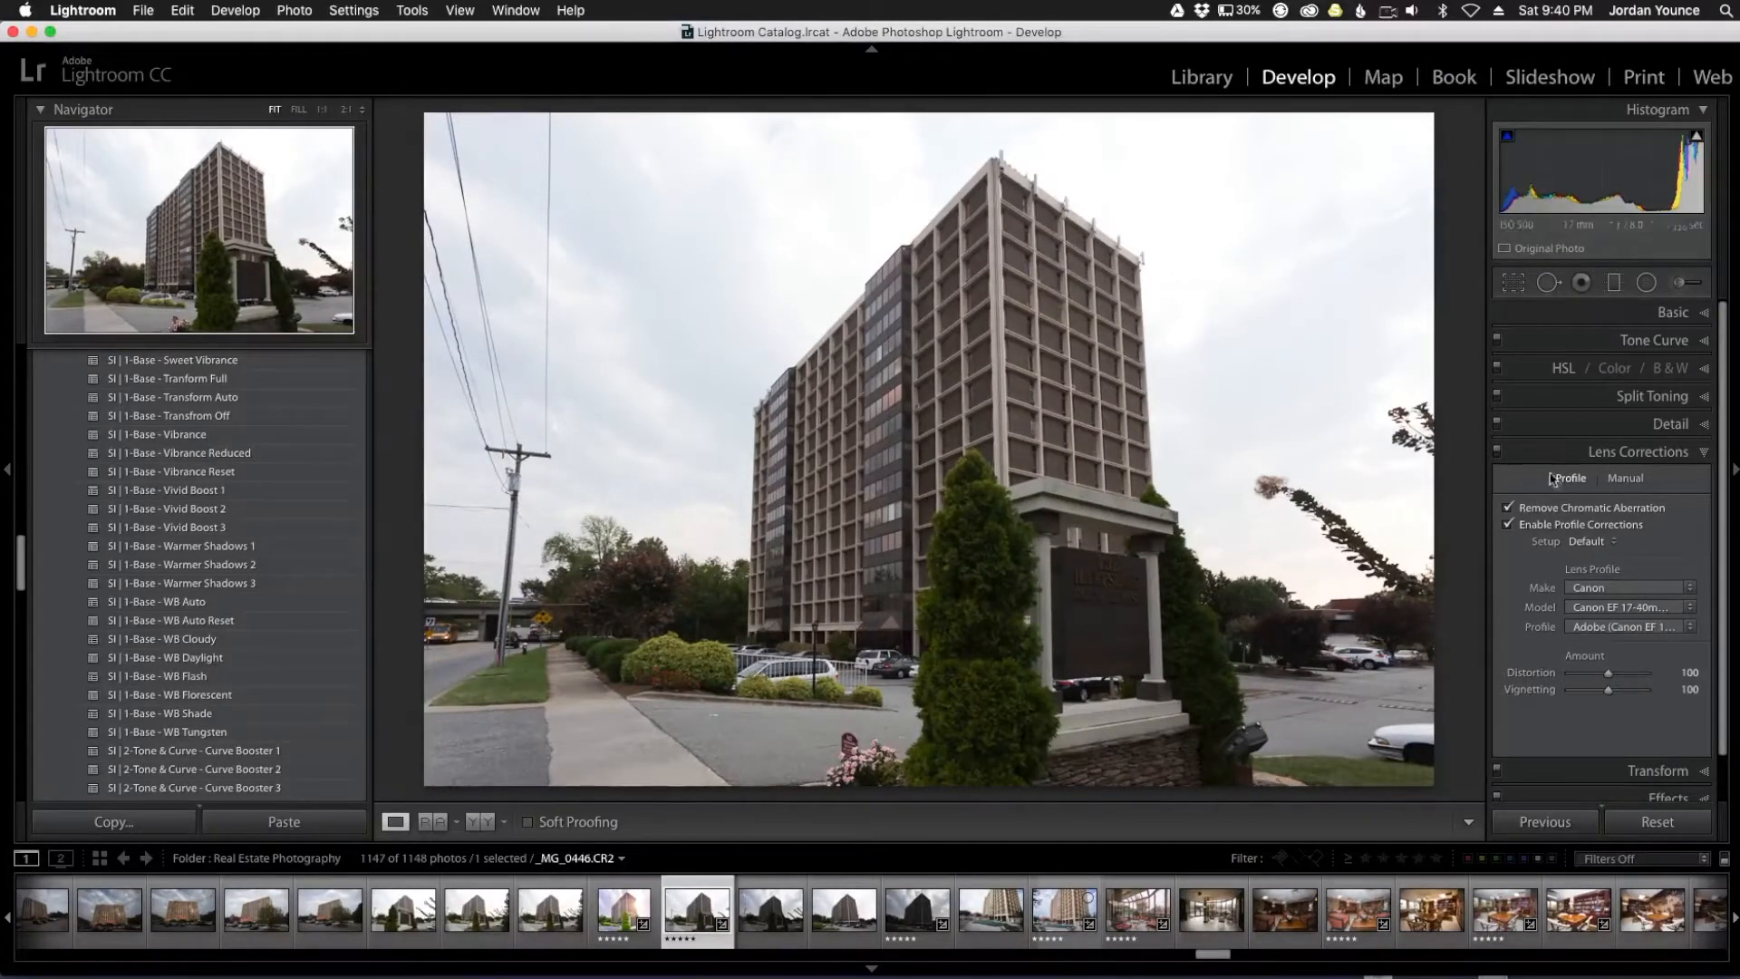
{"action": "left_click", "coordinate": [1671, 312]}
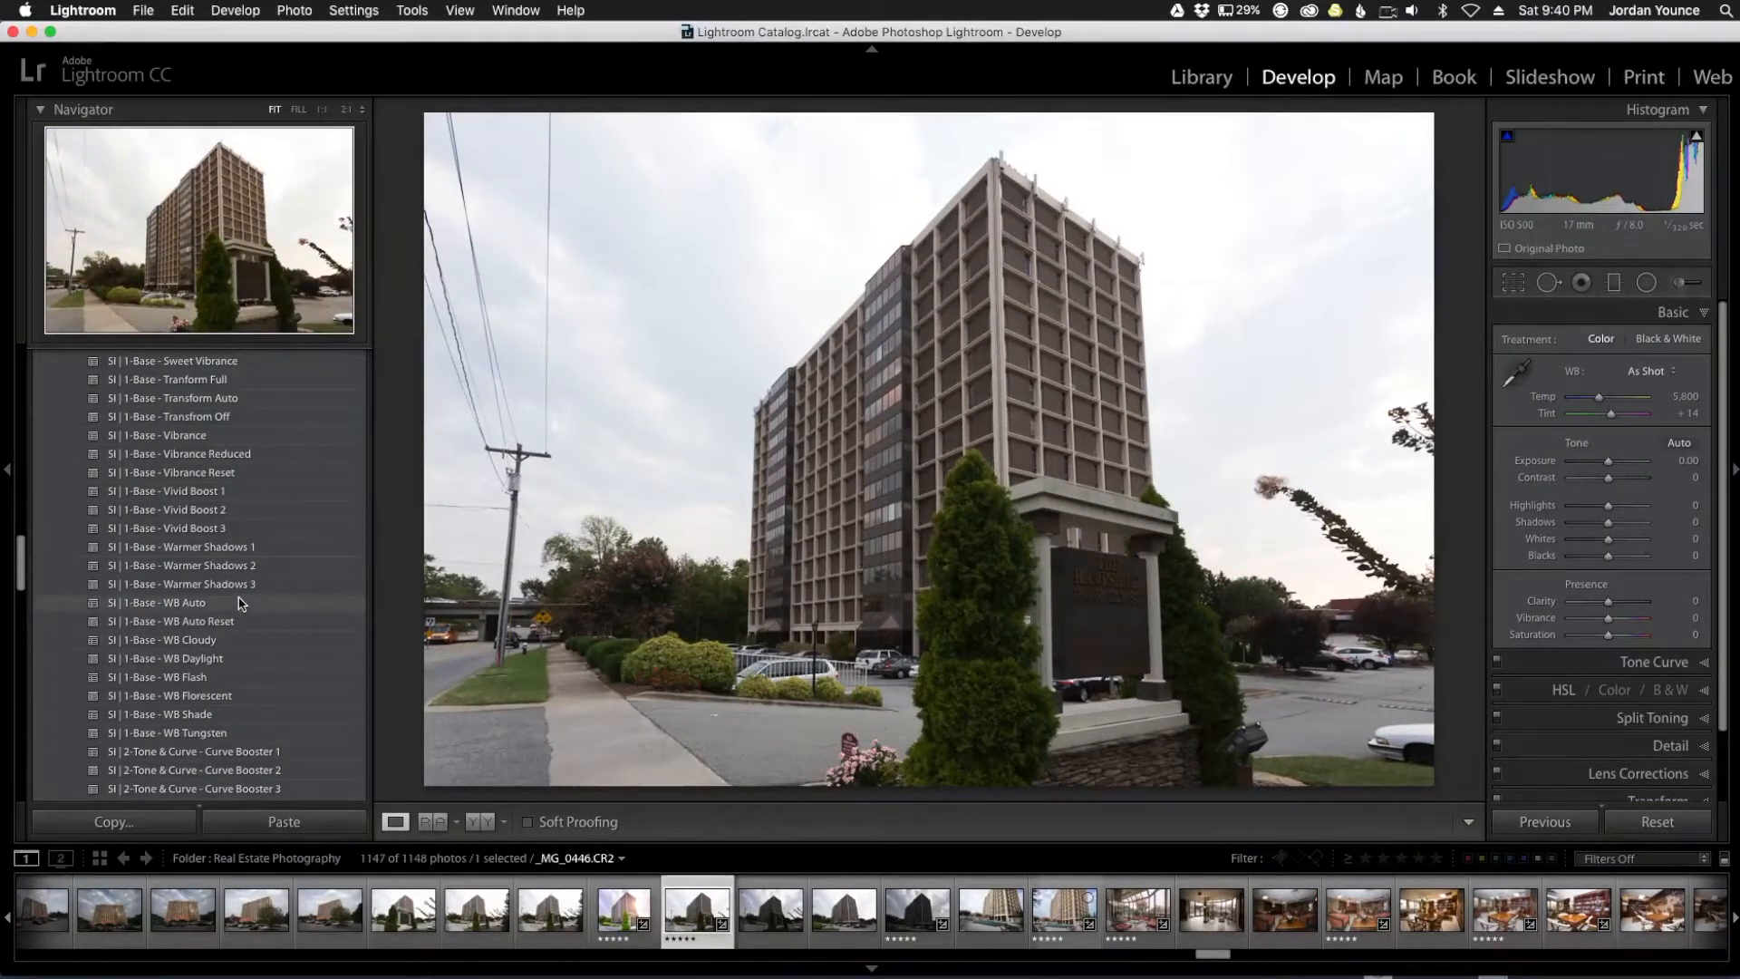
Scroll the Presets panel to apply the SI | 2-Tone & Curve - Curve Booster 6 preset
{"action": "scroll", "scroll_direction": "down", "scroll_amount": 3}
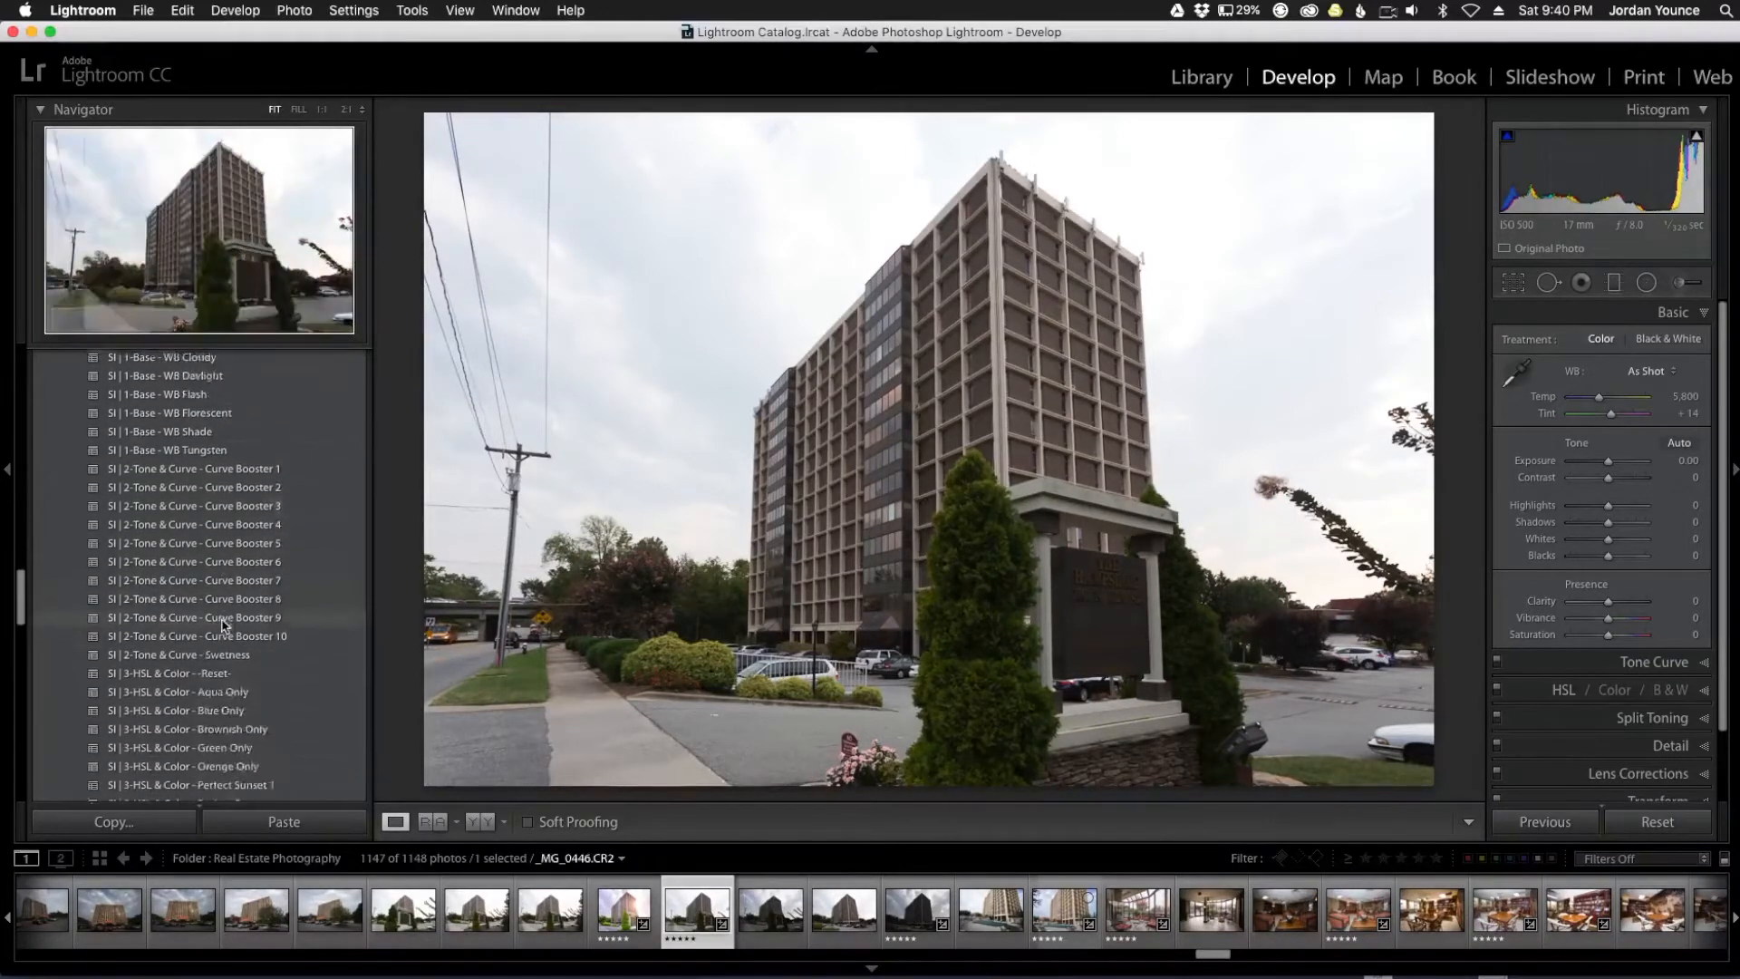
{"action": "scroll", "scroll_direction": "down", "scroll_amount": 3}
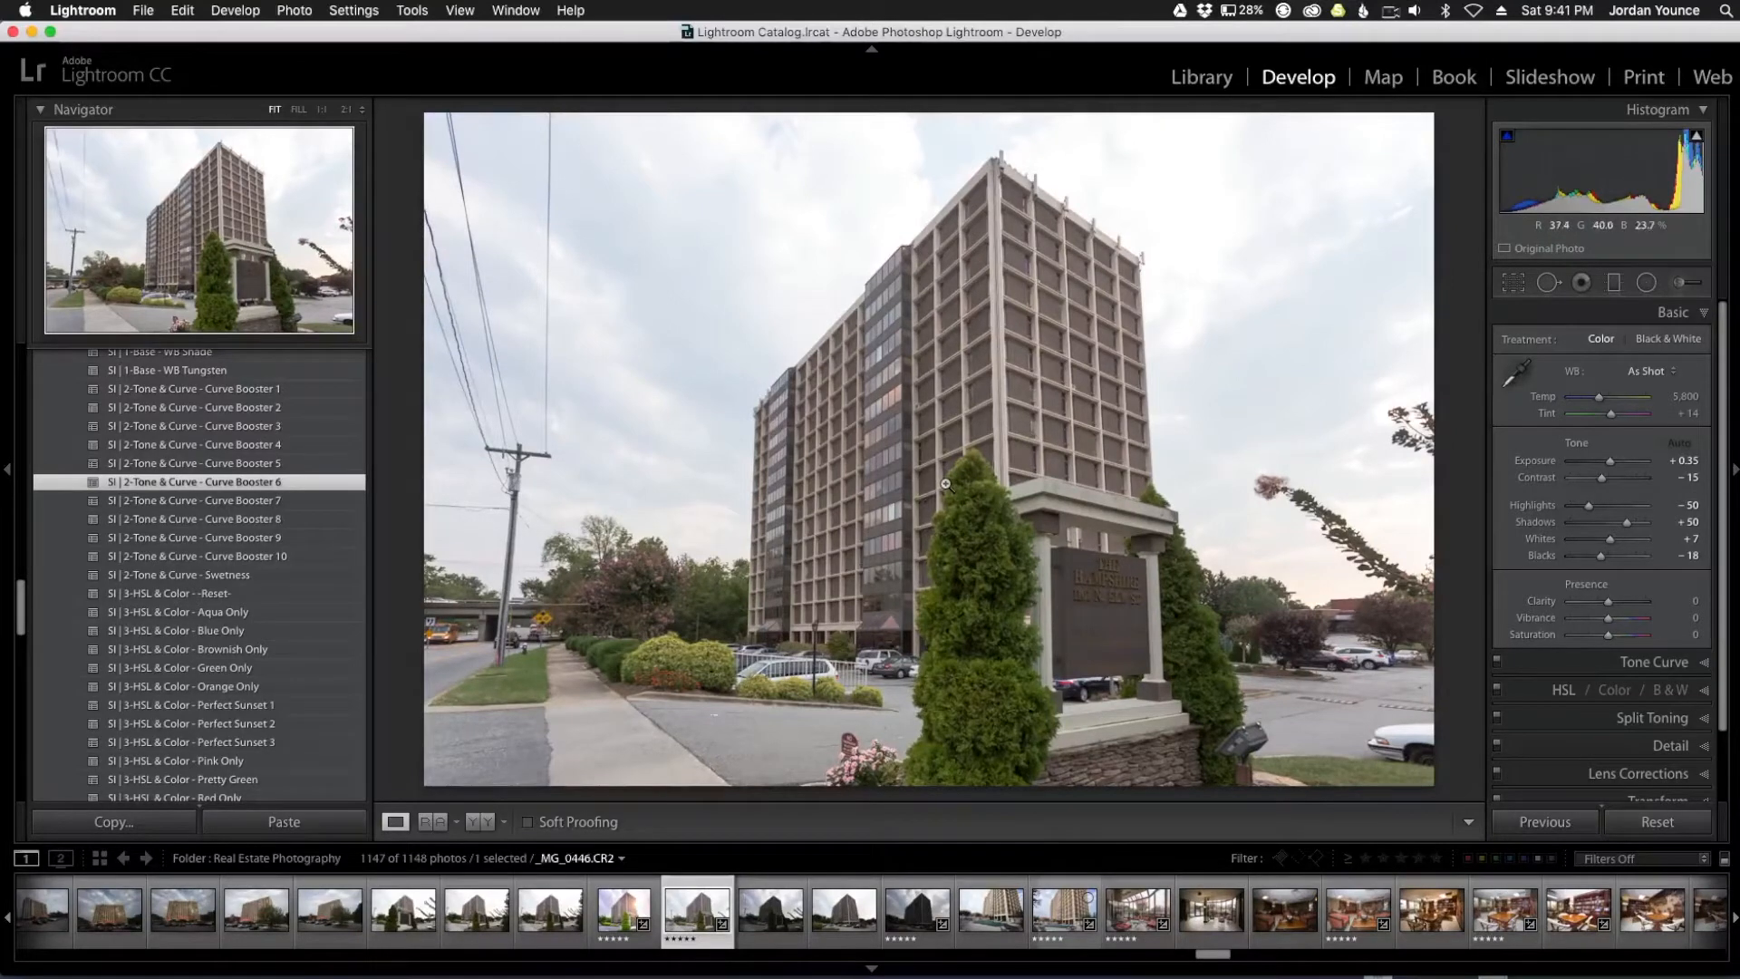
{"action": "mouse_move", "coordinate": [952, 495]}
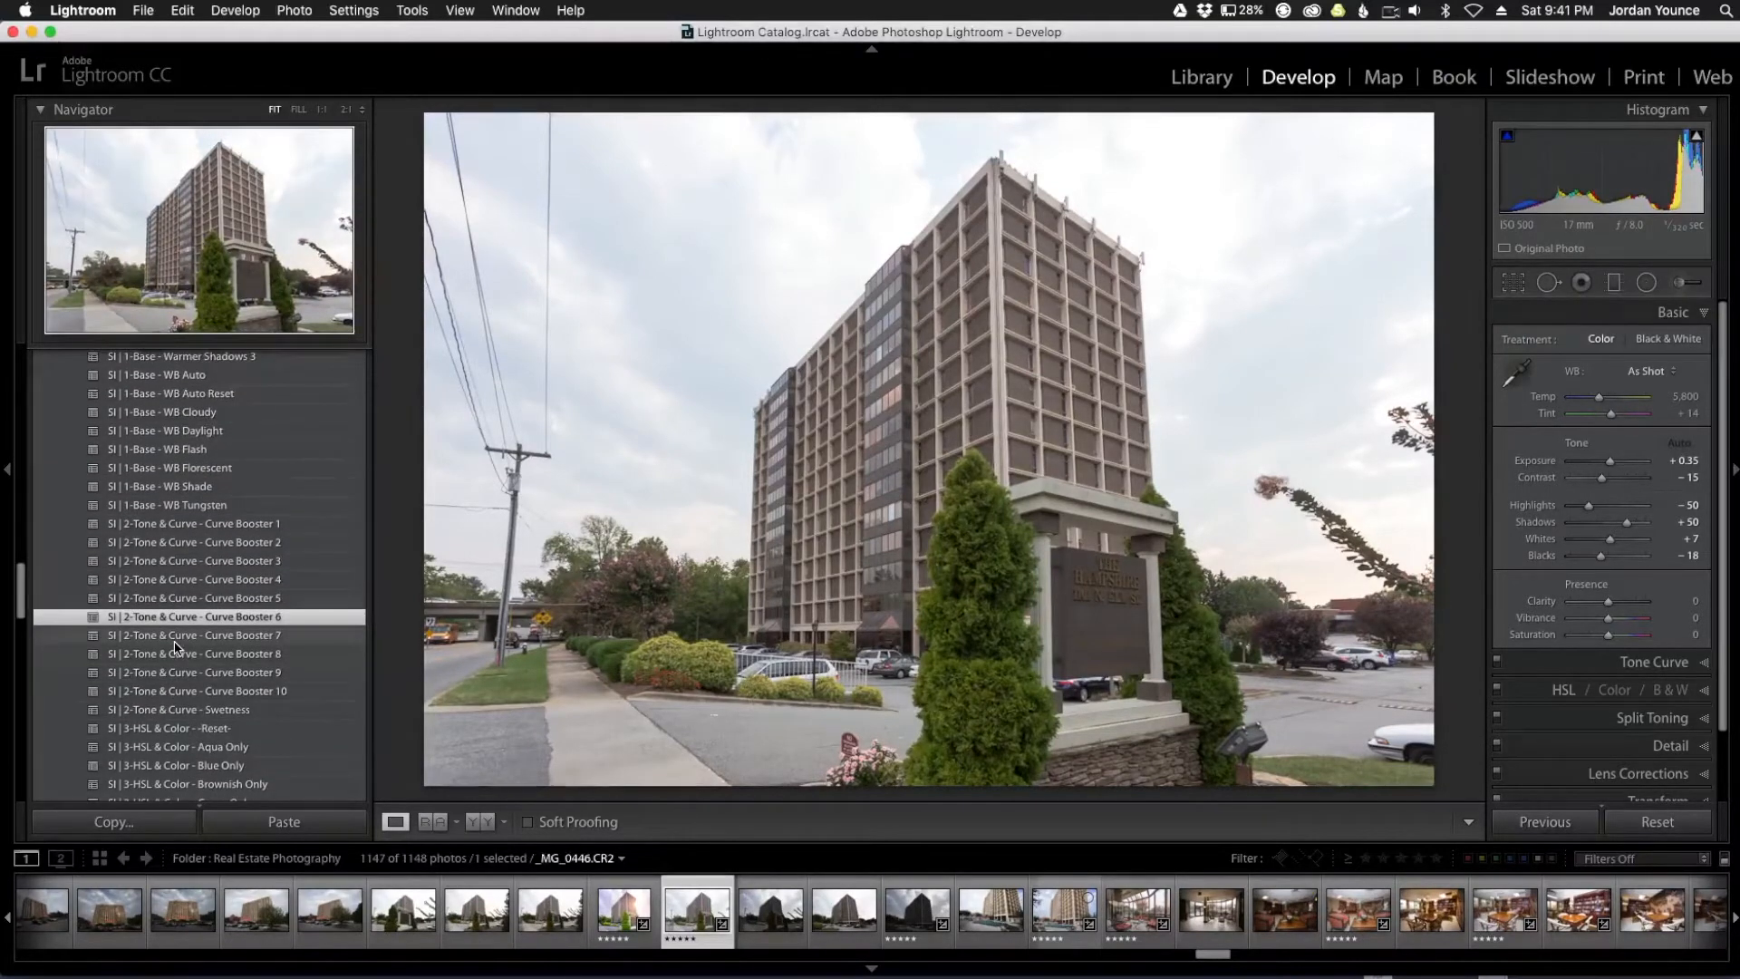
{"action": "scroll", "scroll_direction": "down", "scroll_amount": 3}
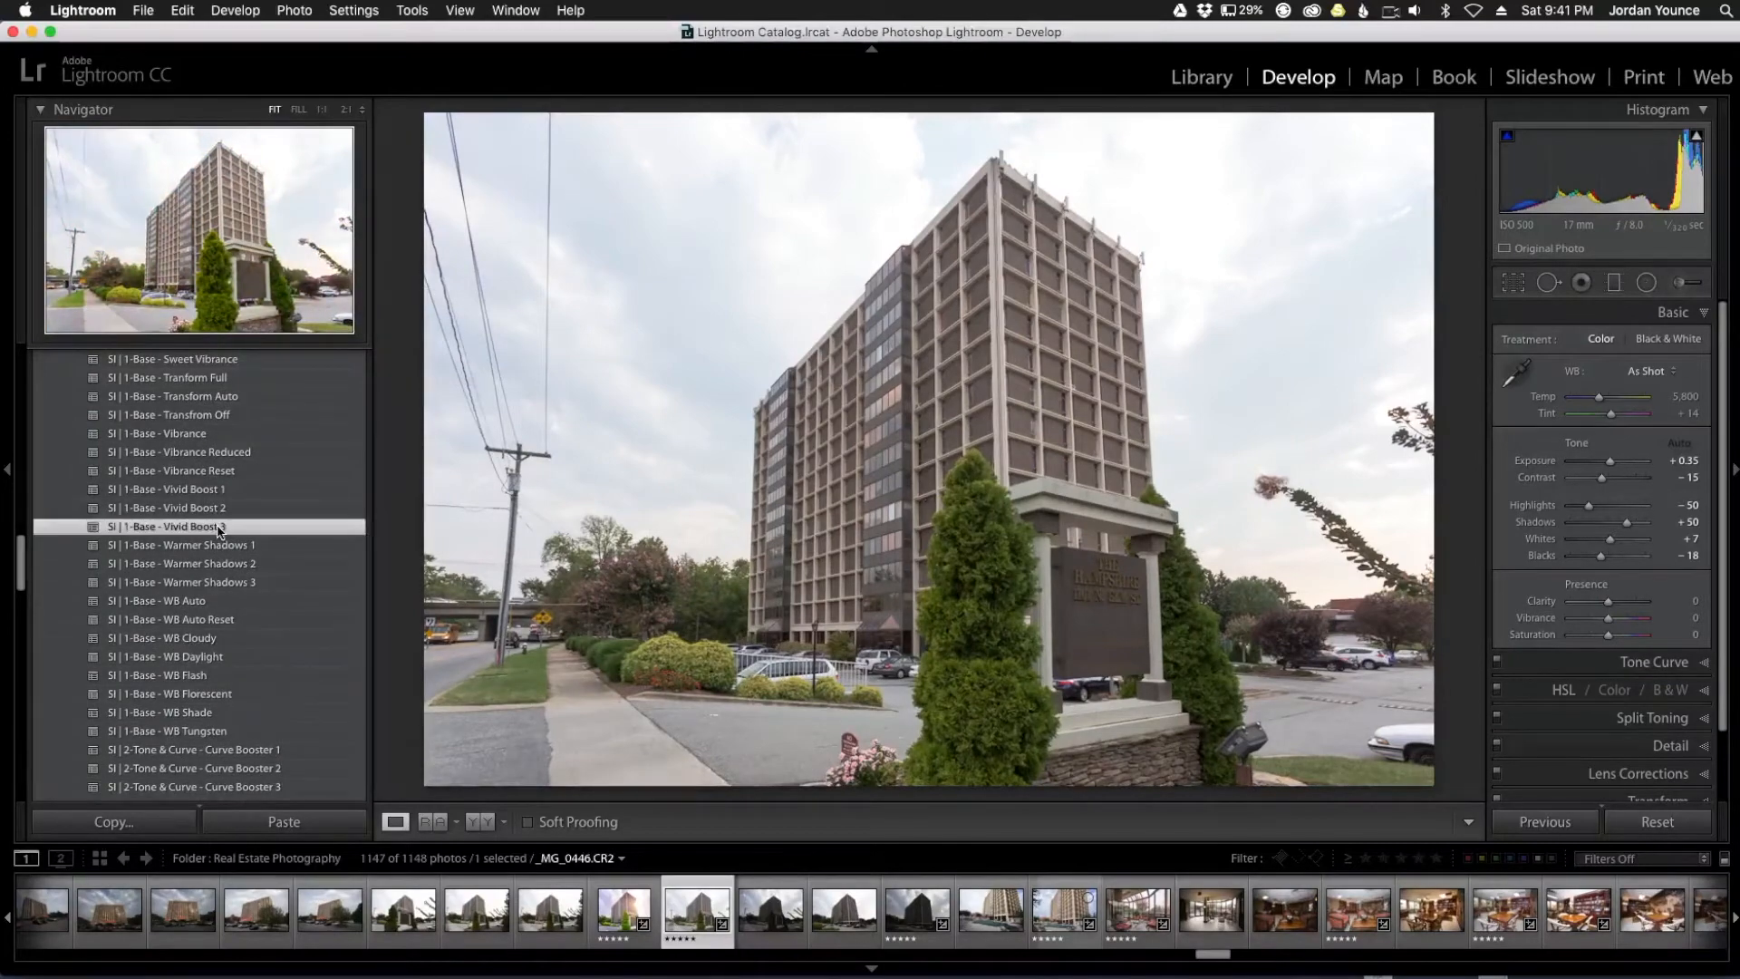
Apply the Vivid Boost 3 and Perfect Sunset 3 colour presets
{"action": "left_click", "coordinate": [172, 525]}
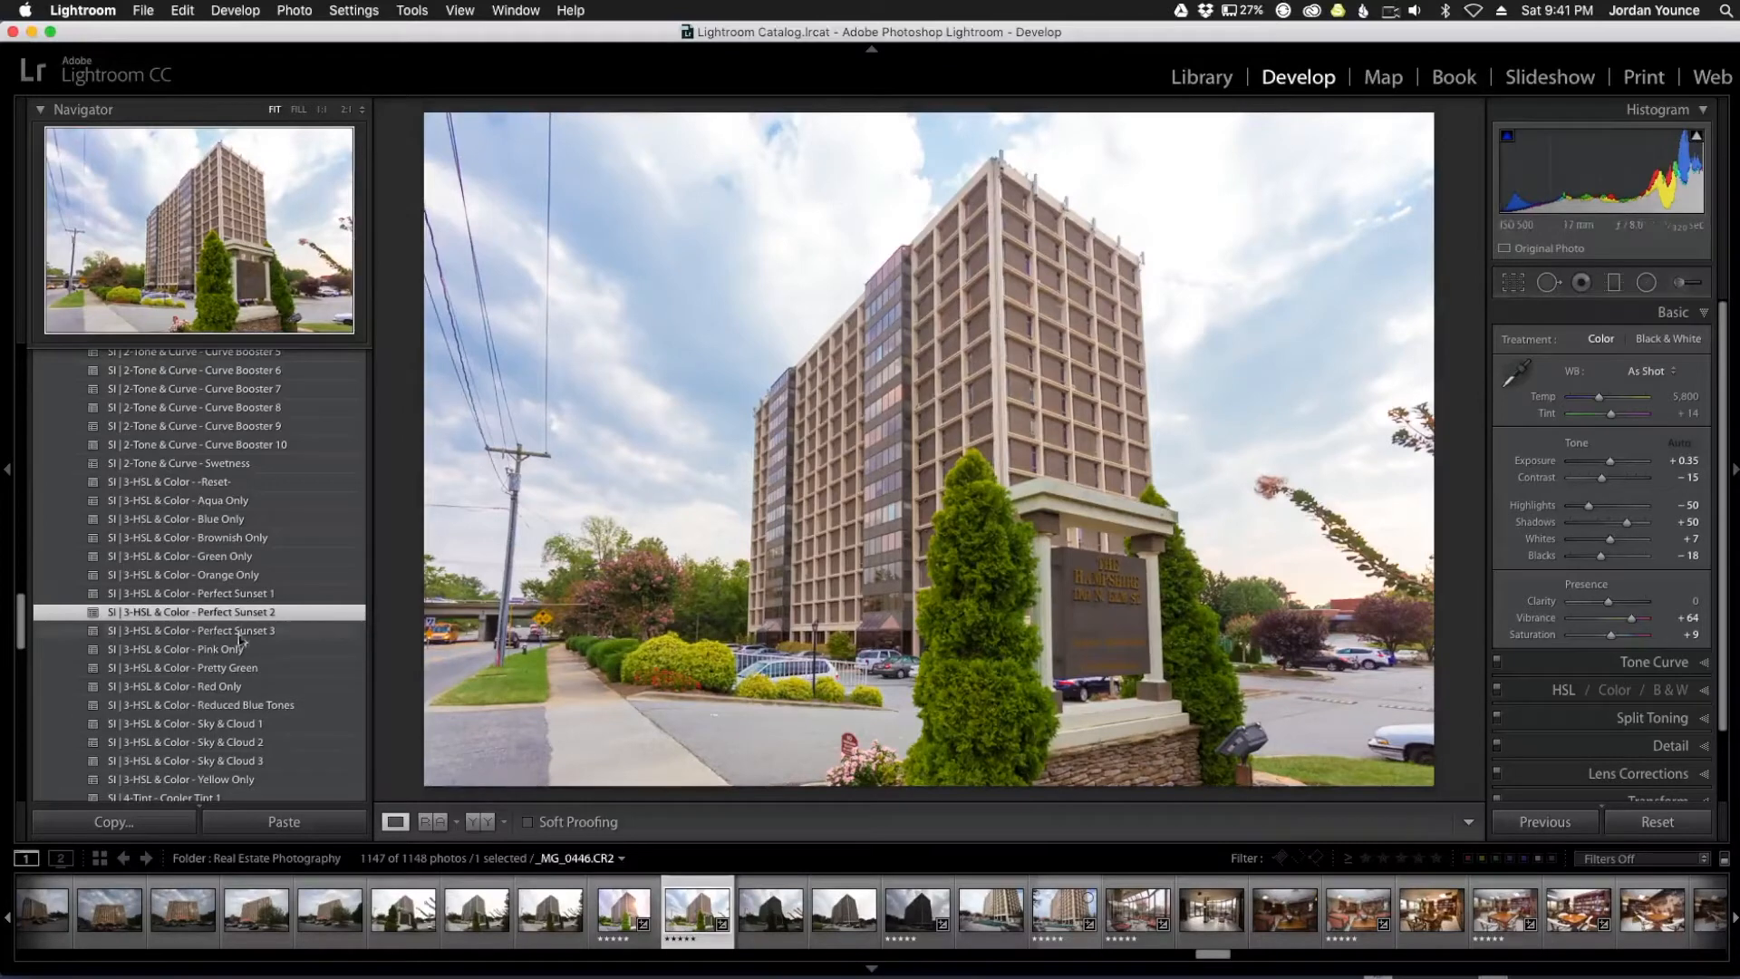
{"action": "left_click", "coordinate": [194, 630]}
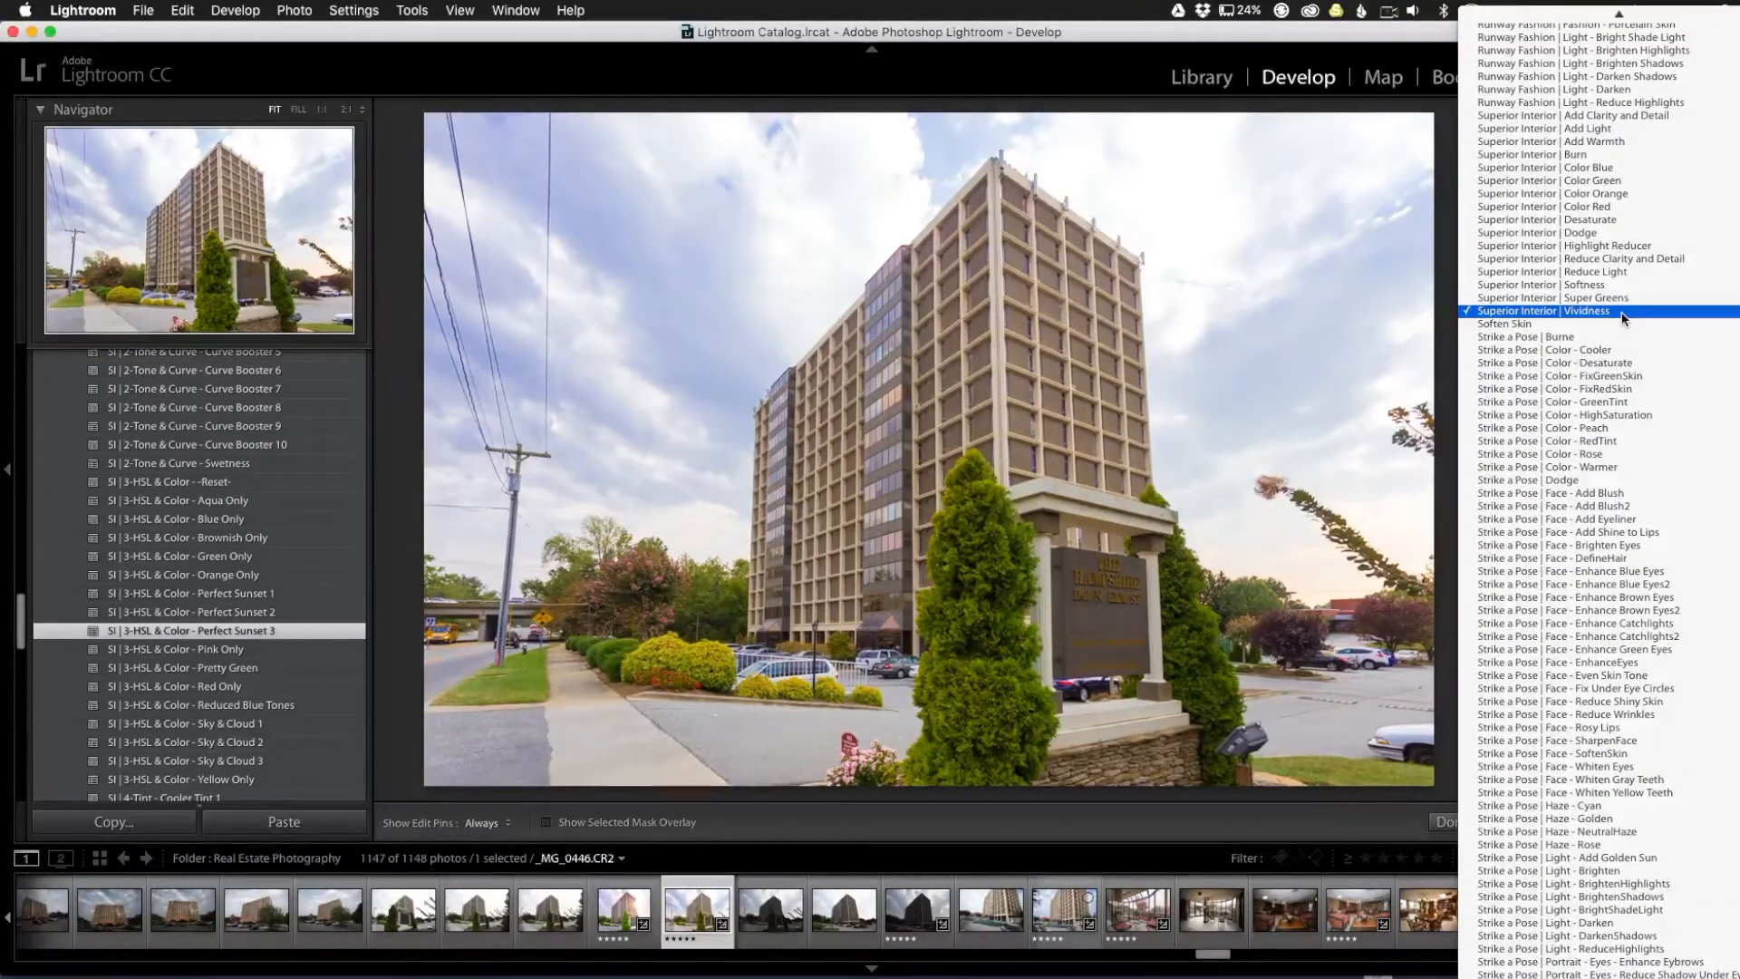
Pick Superior Interior | Vividness as the Adjustment Brush effect
{"action": "left_click", "coordinate": [1562, 311]}
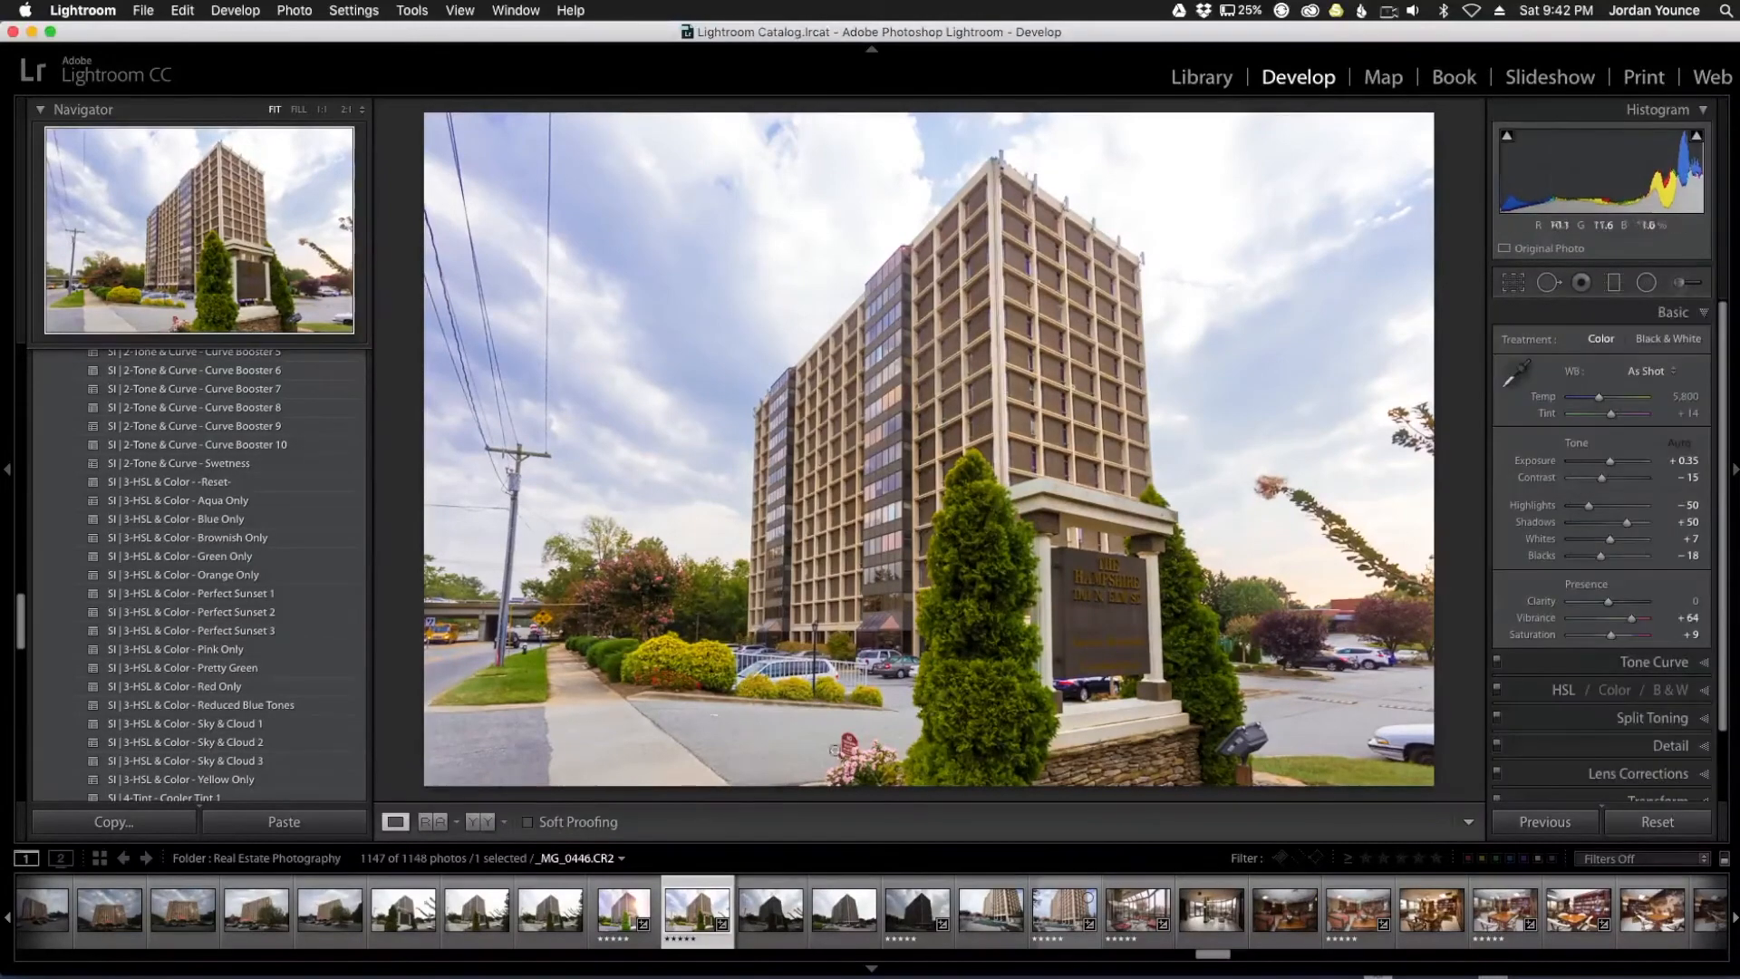
{"action": "left_click", "coordinate": [395, 821]}
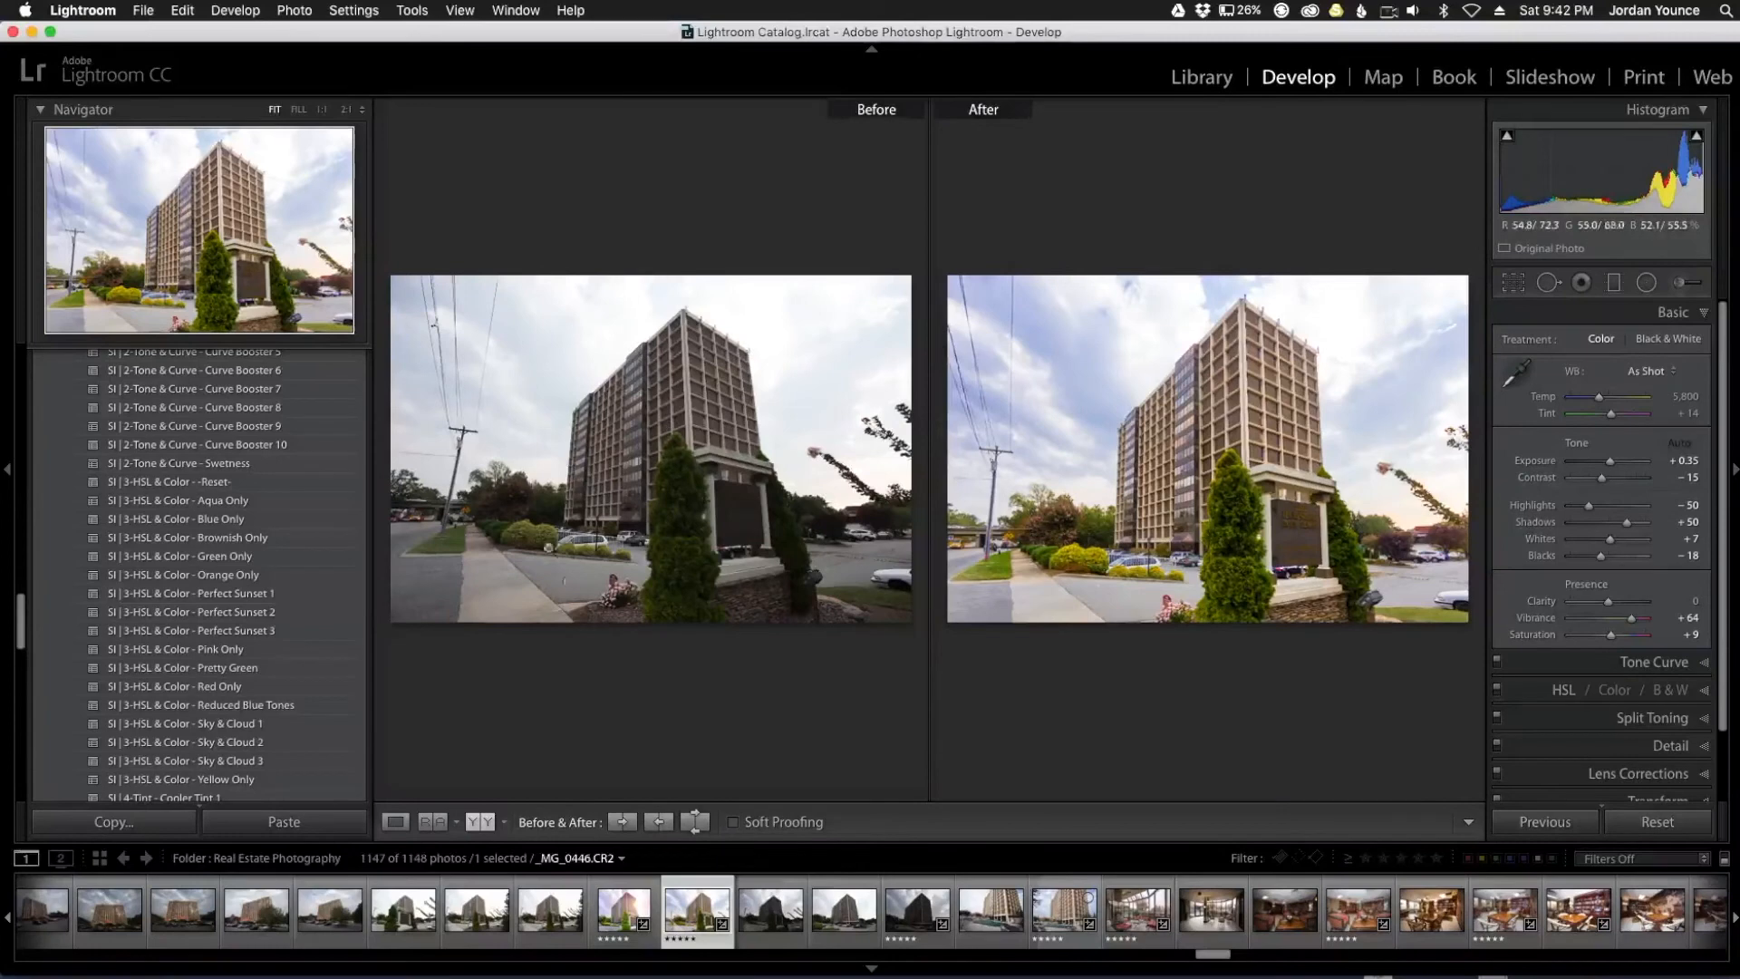
{"action": "mouse_move", "coordinate": [638, 560]}
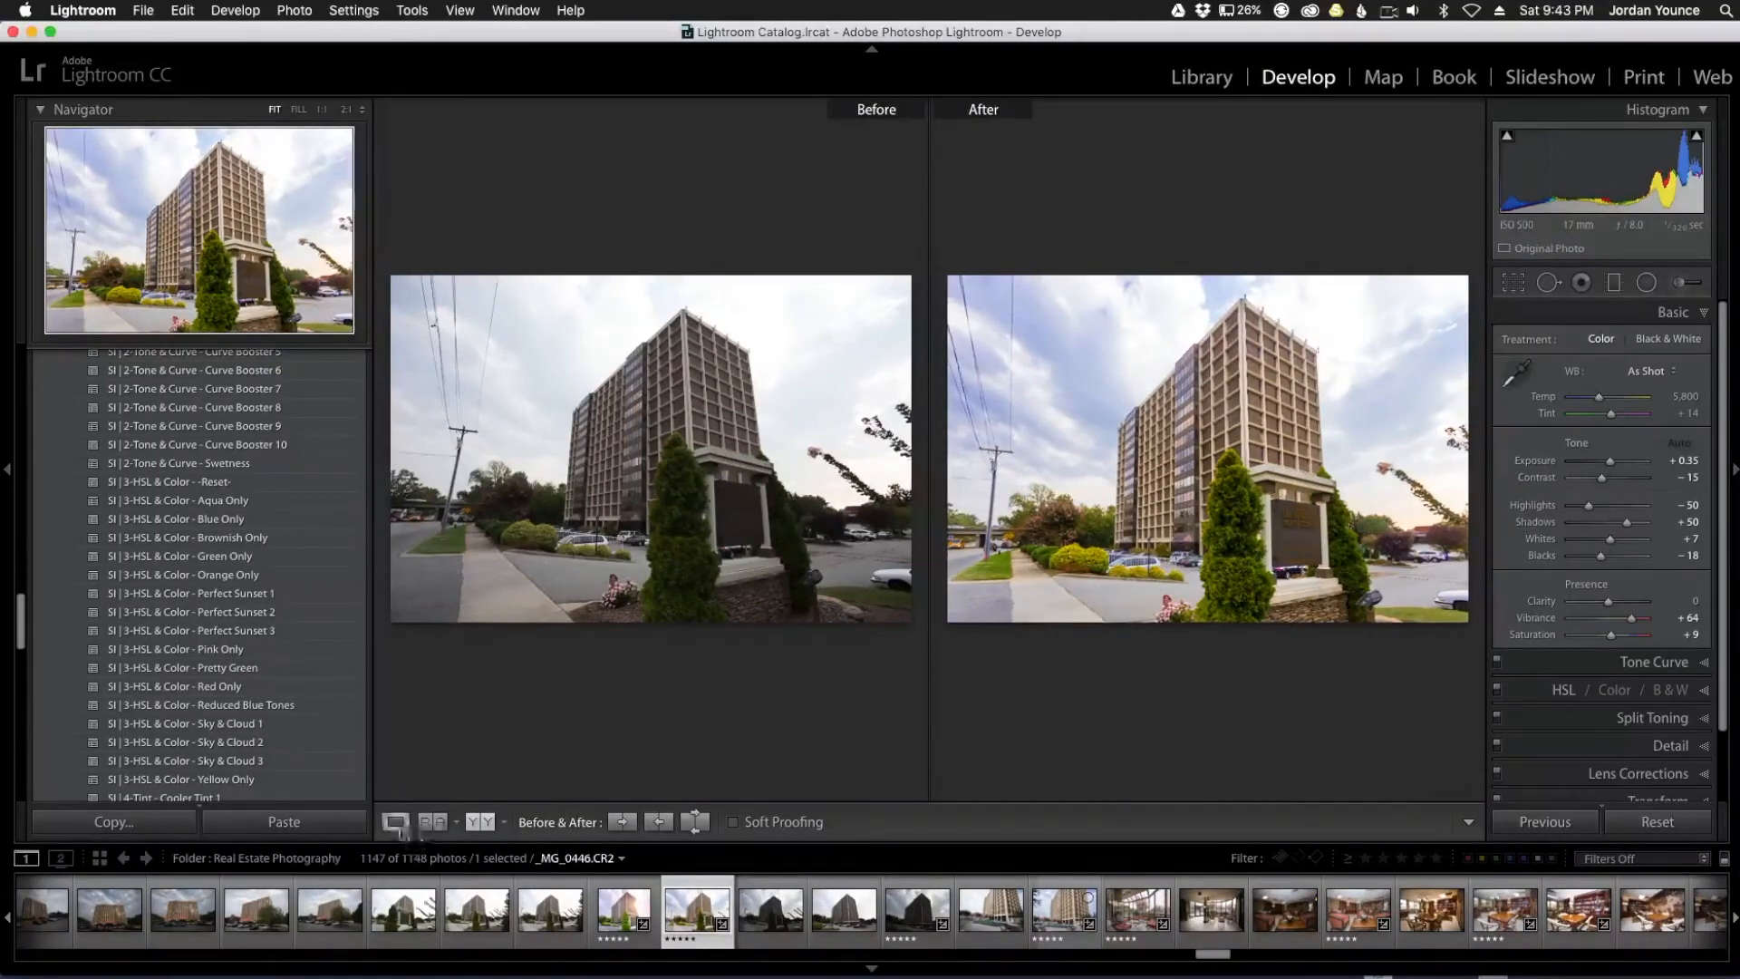
{"action": "left_click", "coordinate": [395, 822]}
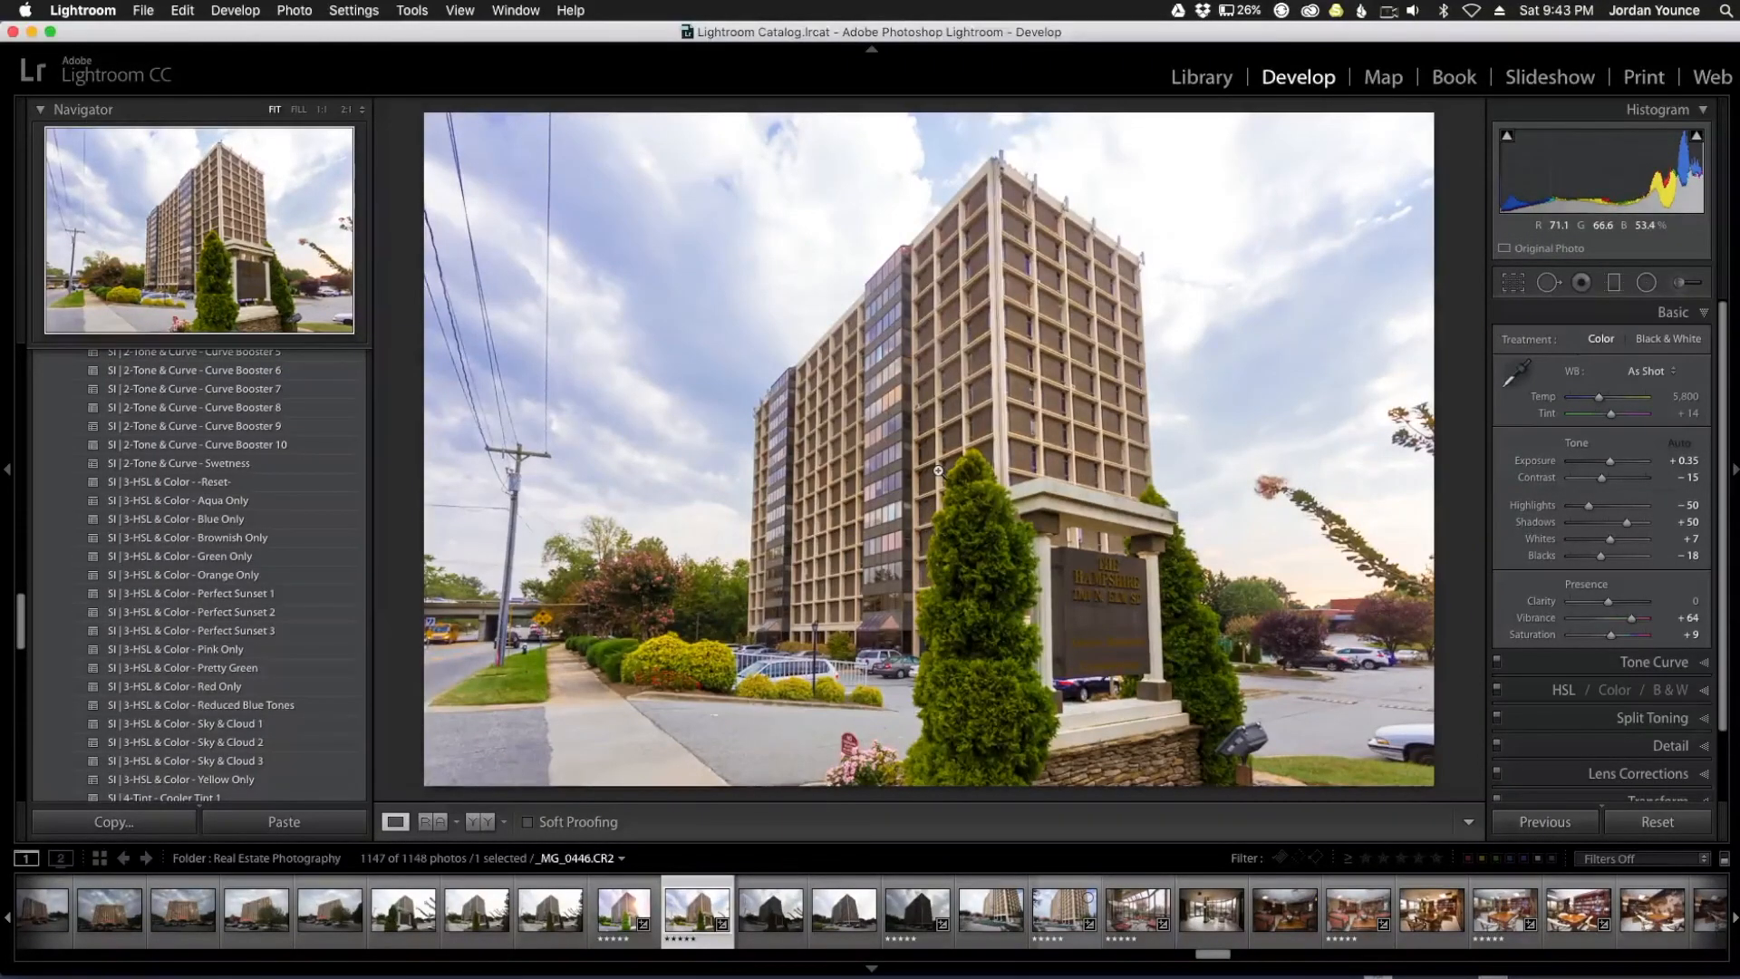